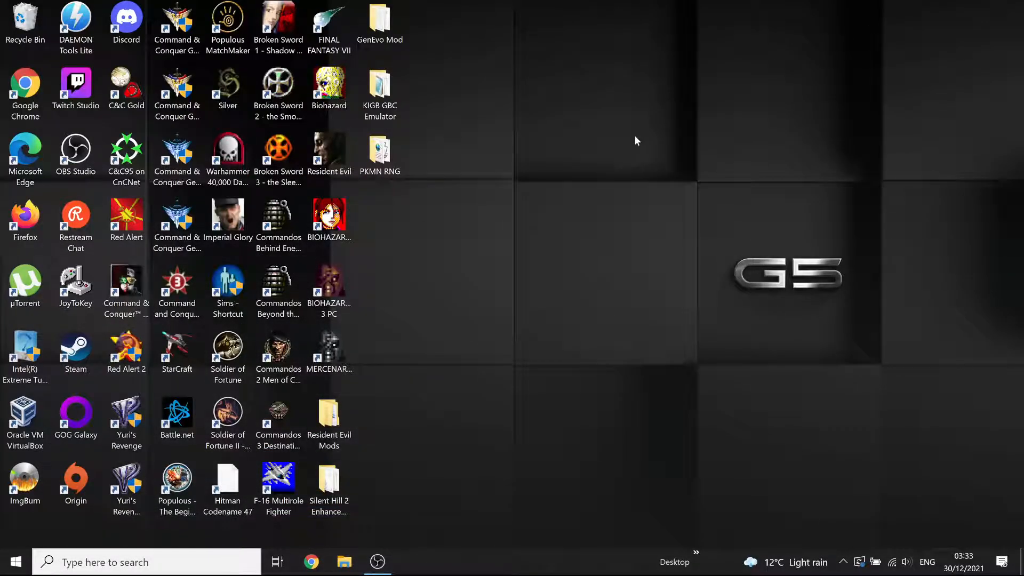
pyautogui.moveTo(604, 159)
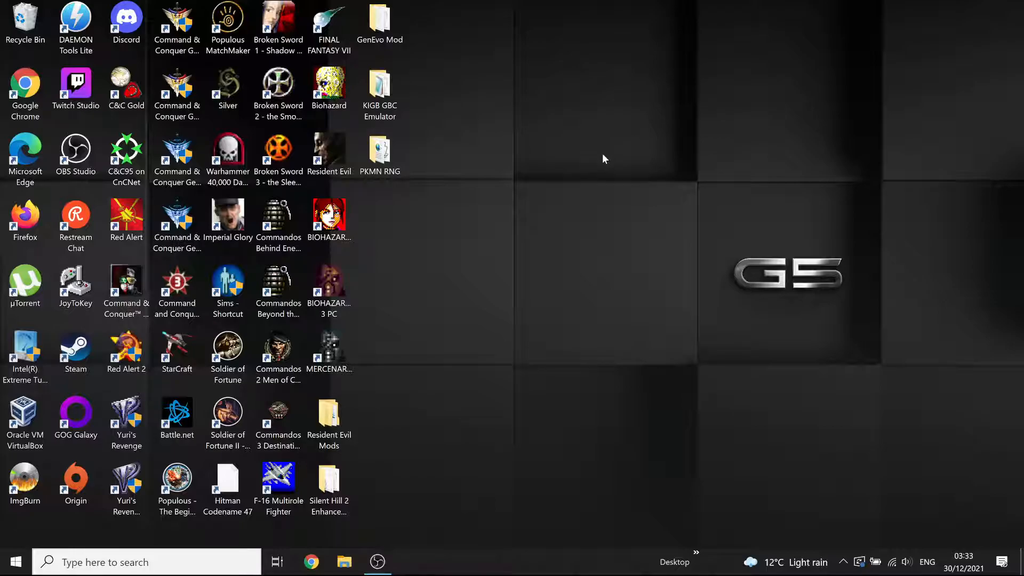
pyautogui.moveTo(560, 231)
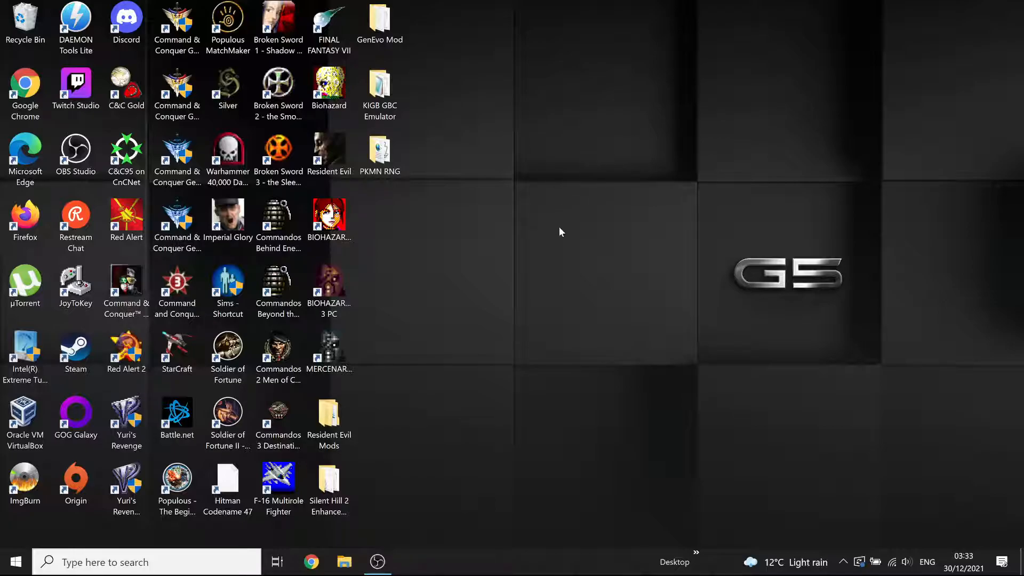
pyautogui.moveTo(566, 226)
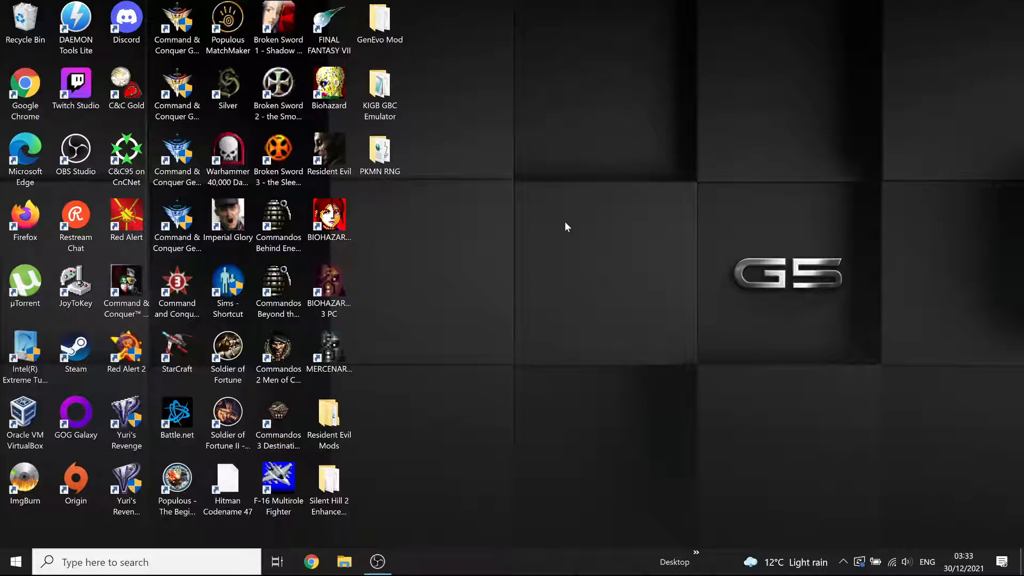
pyautogui.moveTo(557, 243)
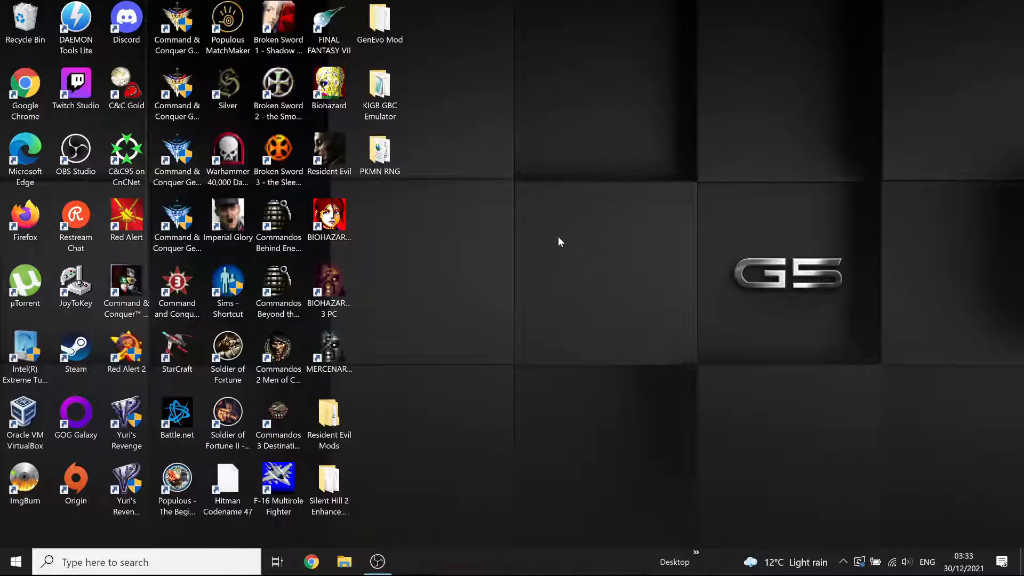
pyautogui.moveTo(506, 366)
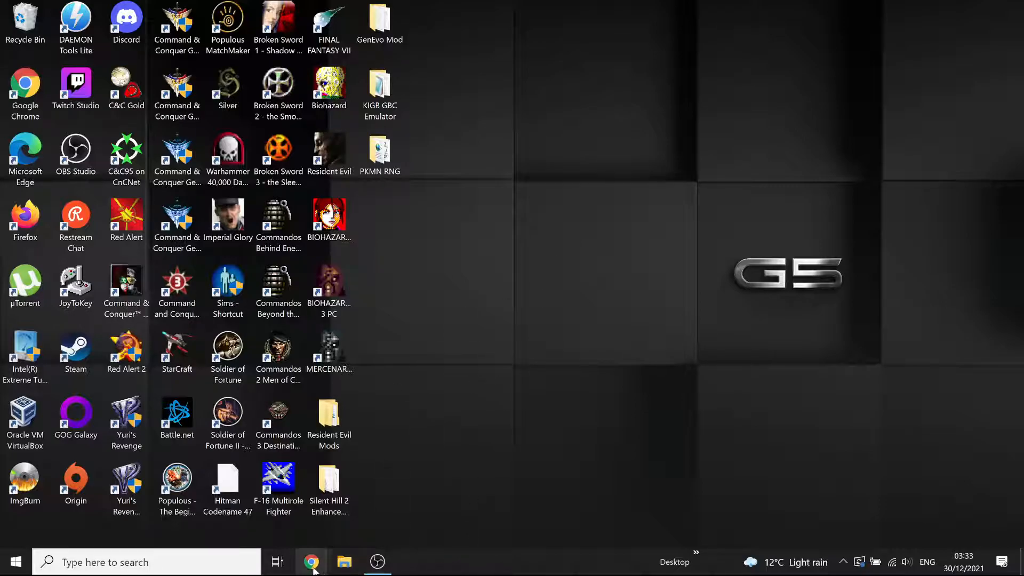
# - Launch Google Chrome from the taskbar onto a blank new tab
pyautogui.click(310, 562)
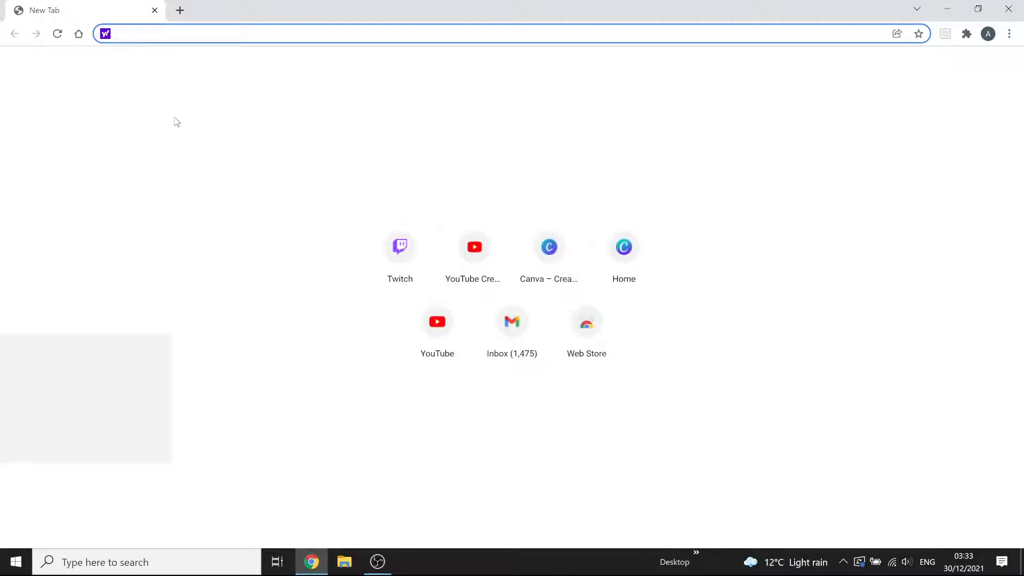
pyautogui.moveTo(272, 187)
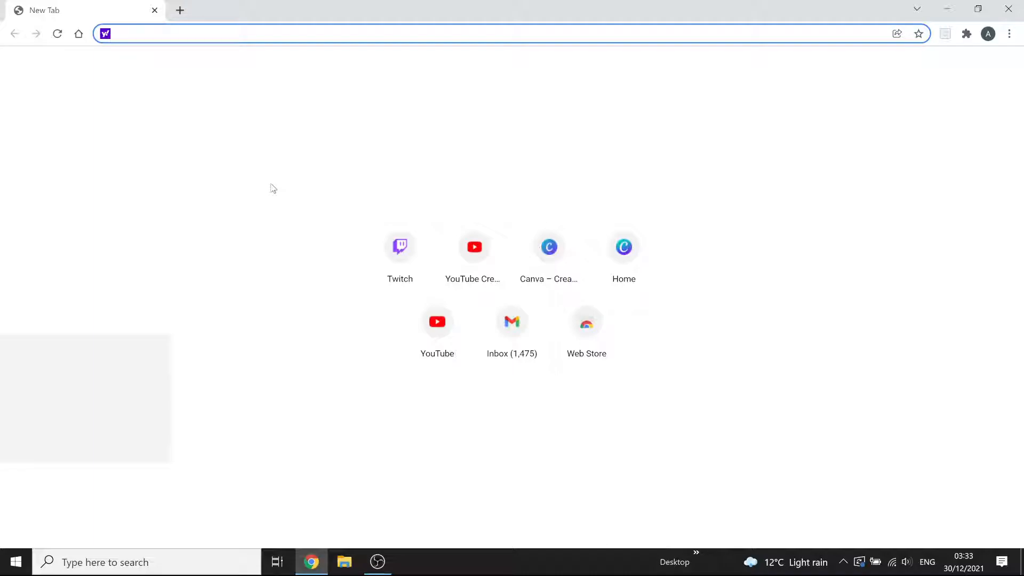
pyautogui.moveTo(275, 173)
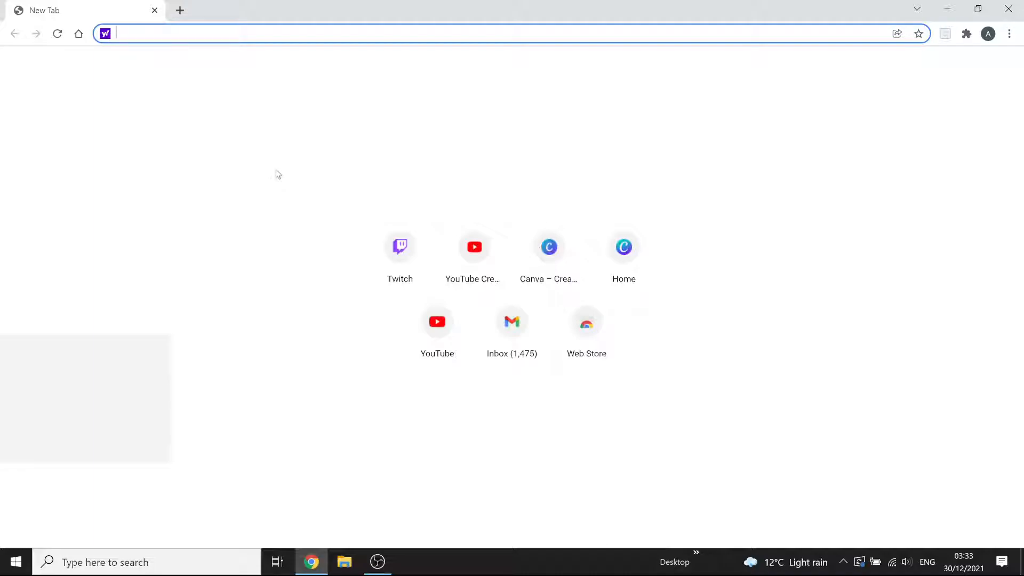
pyautogui.moveTo(345, 182)
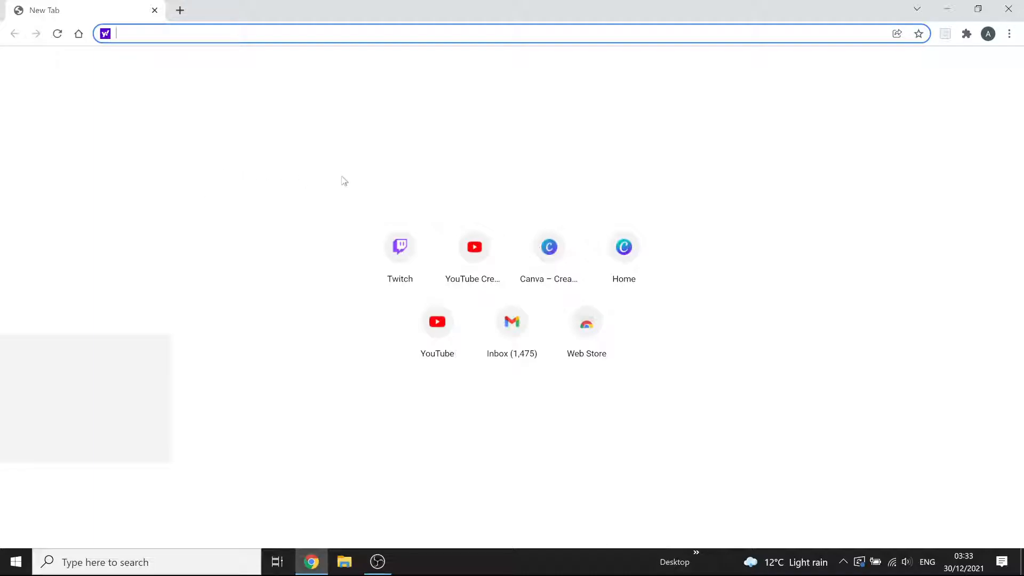
pyautogui.moveTo(321, 188)
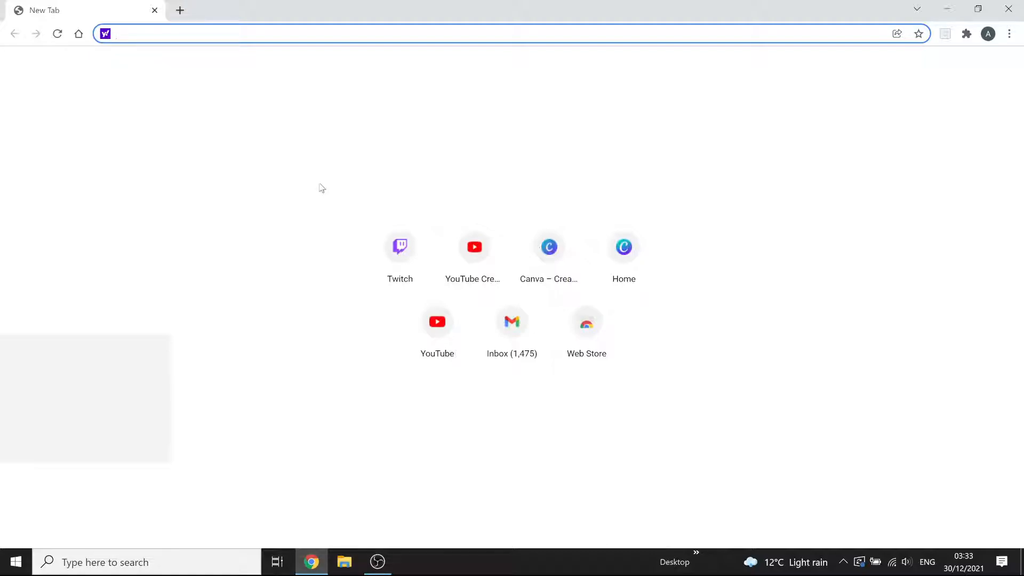
pyautogui.moveTo(284, 142)
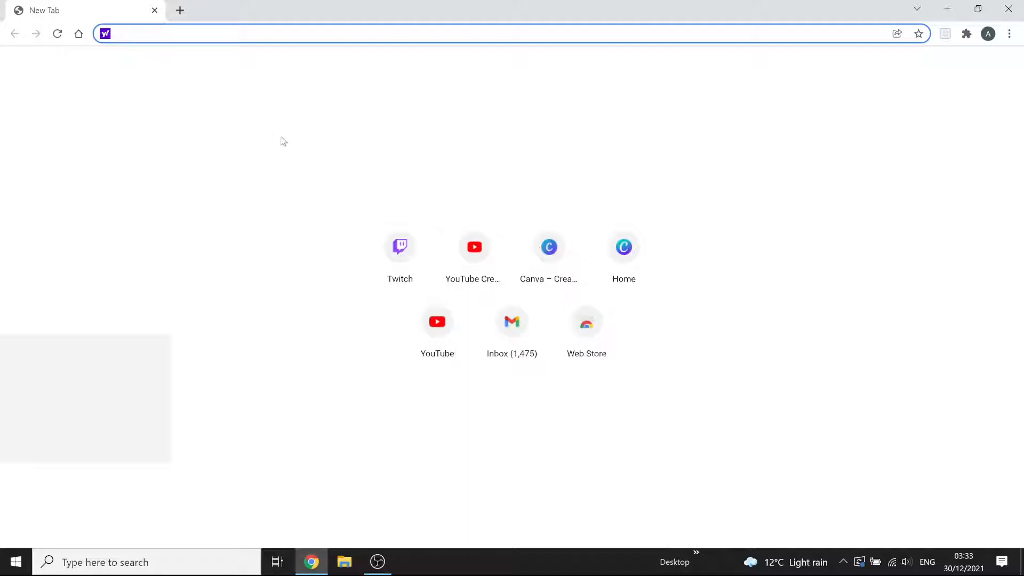
pyautogui.moveTo(287, 107)
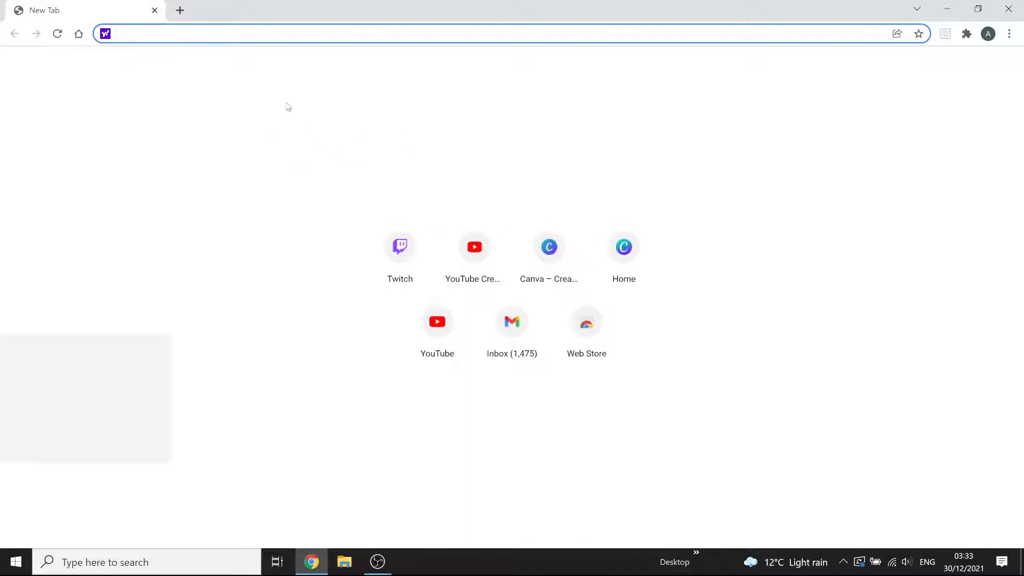
pyautogui.moveTo(255, 101)
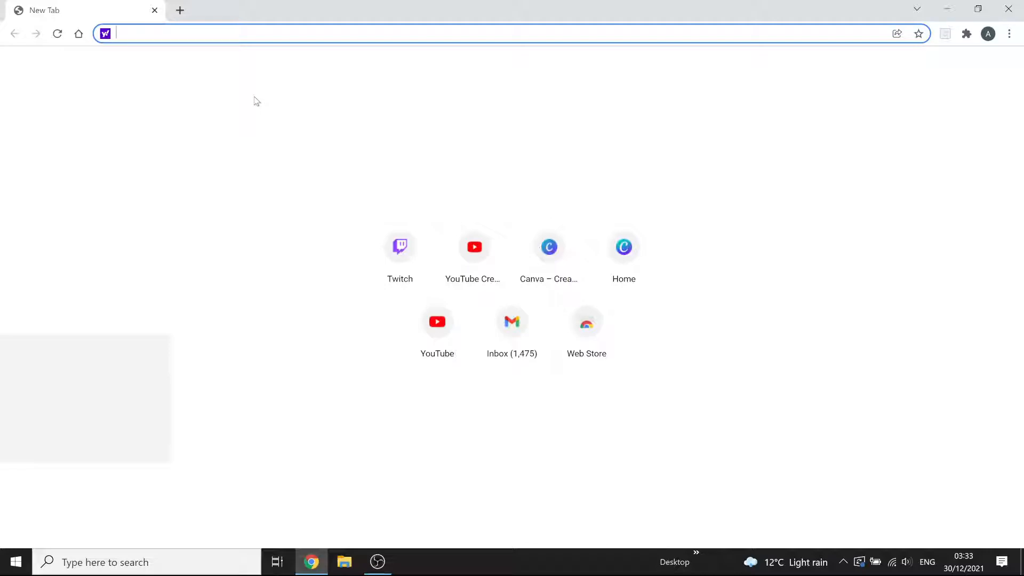
# - Search Yahoo for 'resident evil 2 claire randomizer' from the address bar
pyautogui.write('resident evil')
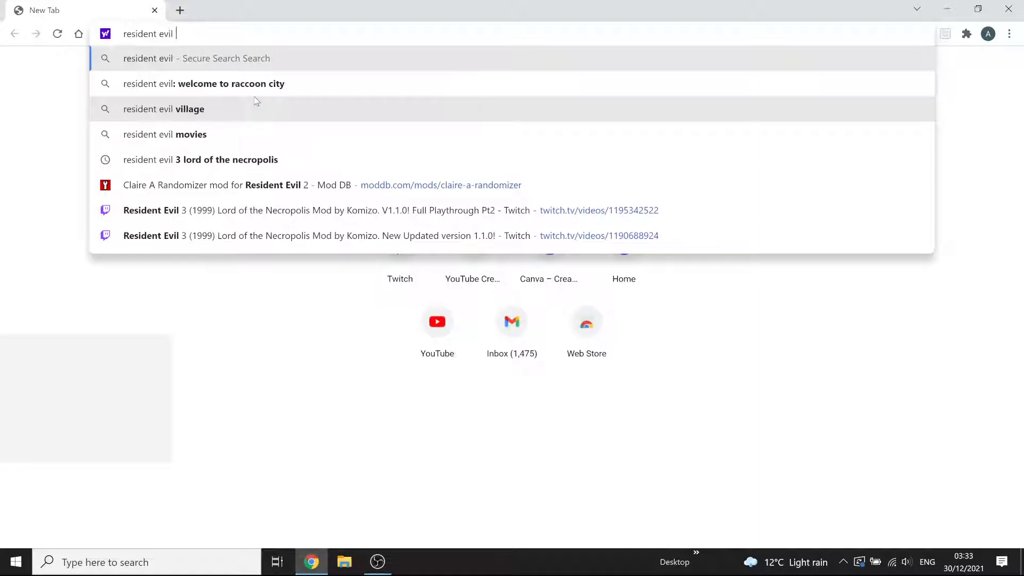
pyautogui.write('2 claie')
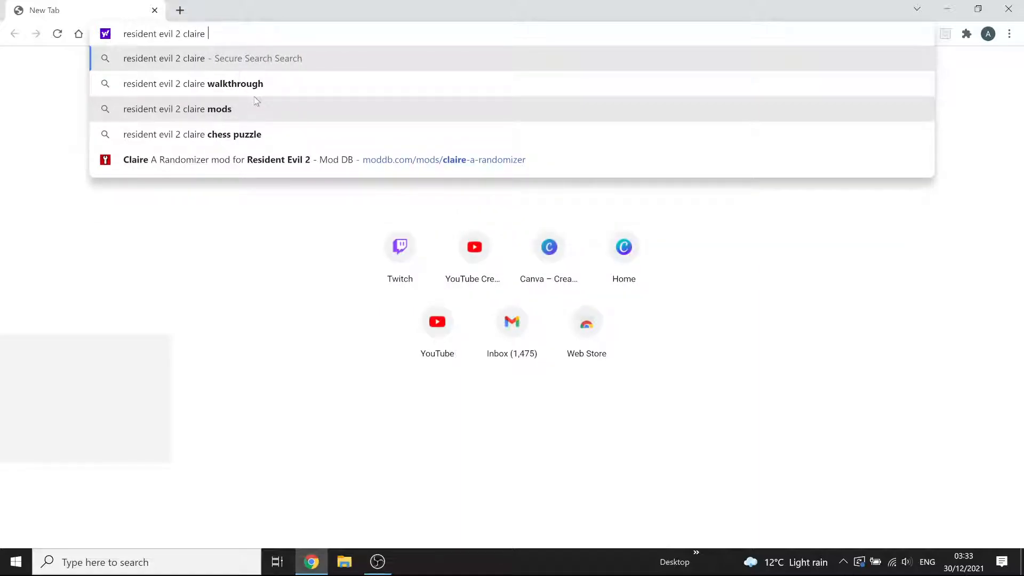
pyautogui.write('randomizer')
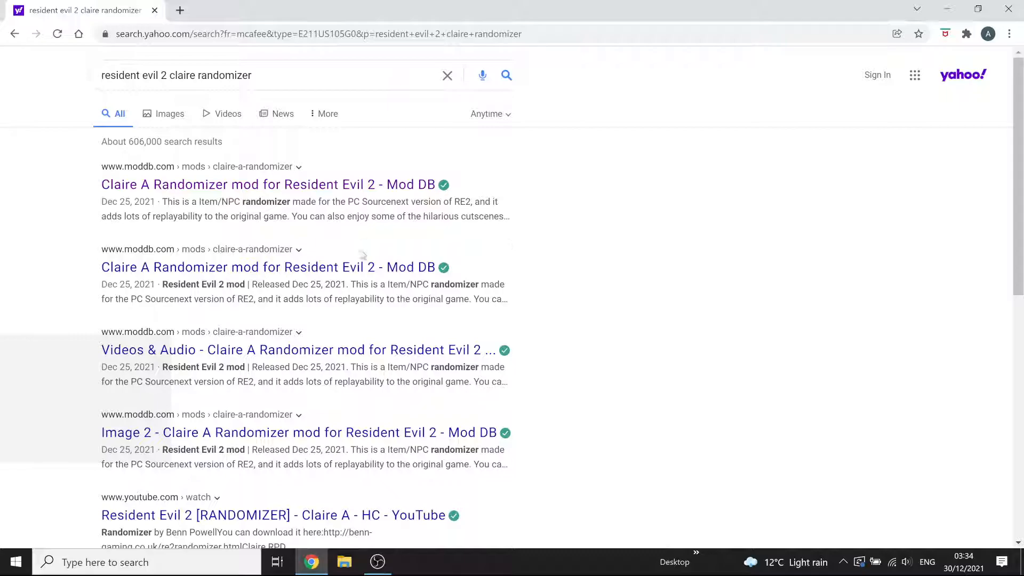
pyautogui.moveTo(111, 185)
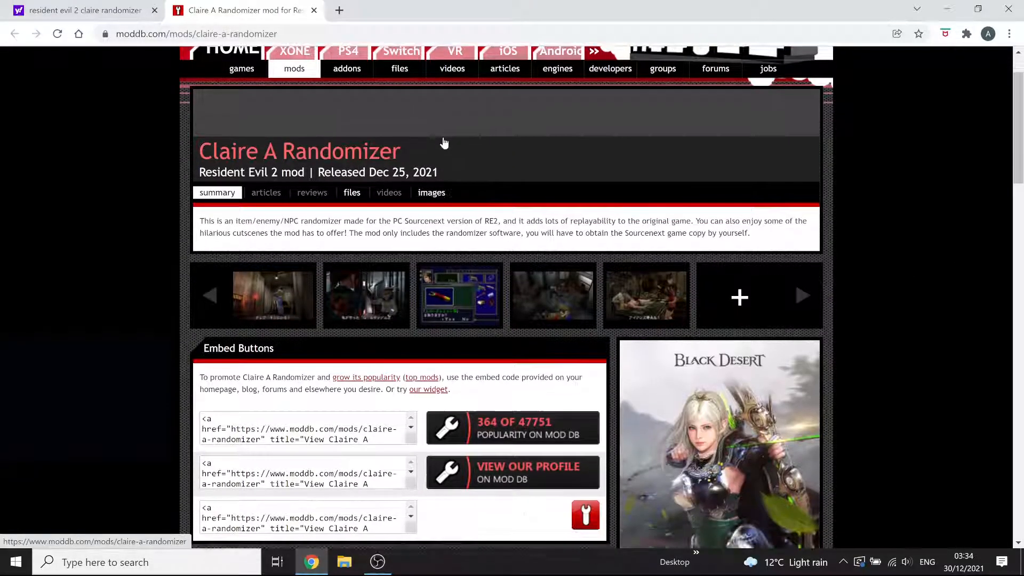
pyautogui.moveTo(466, 254)
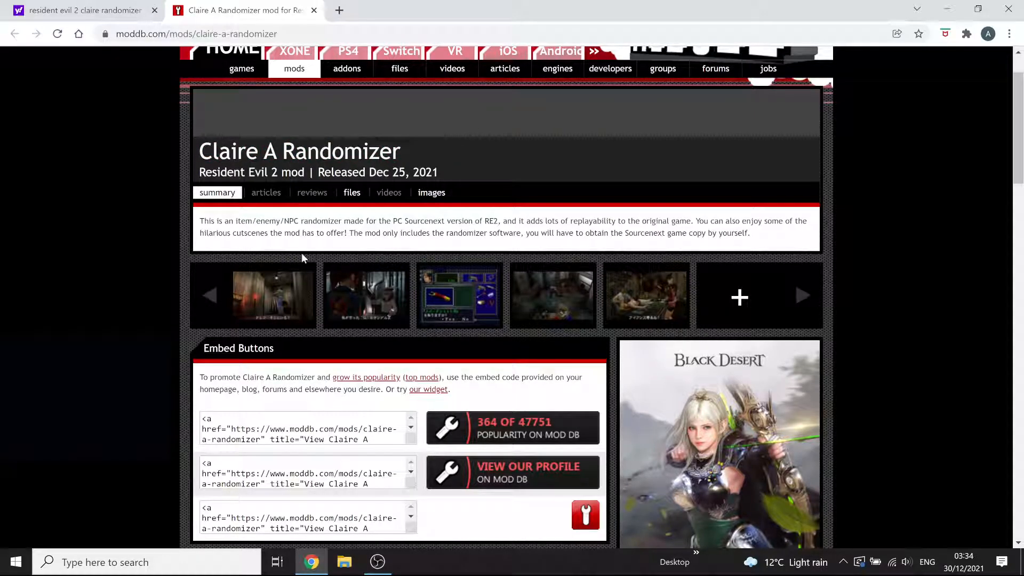
# - Reach the Randomizer v1.2b file page on ModDB and scroll to its download option
pyautogui.scroll(-3)
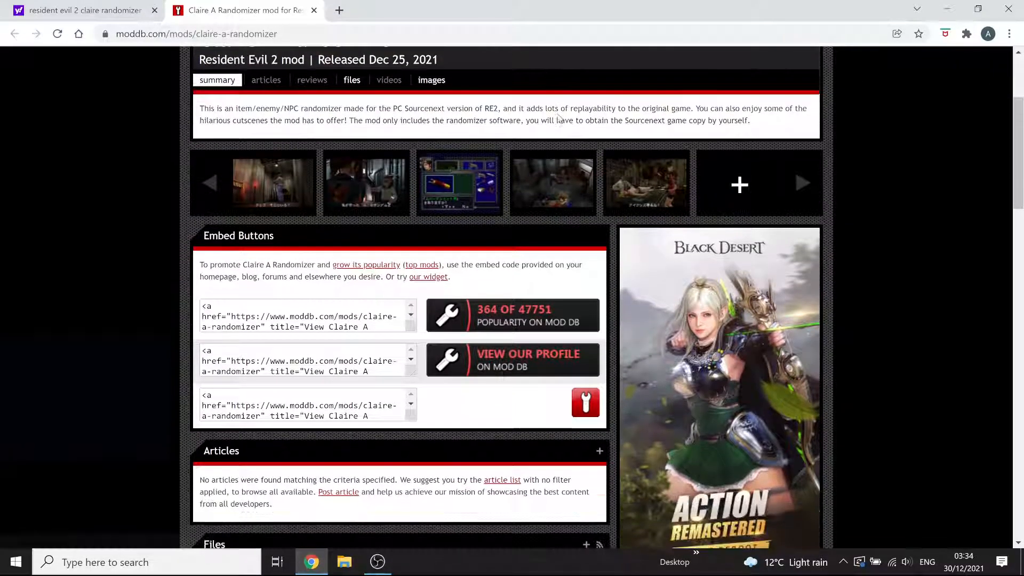
pyautogui.scroll(-3)
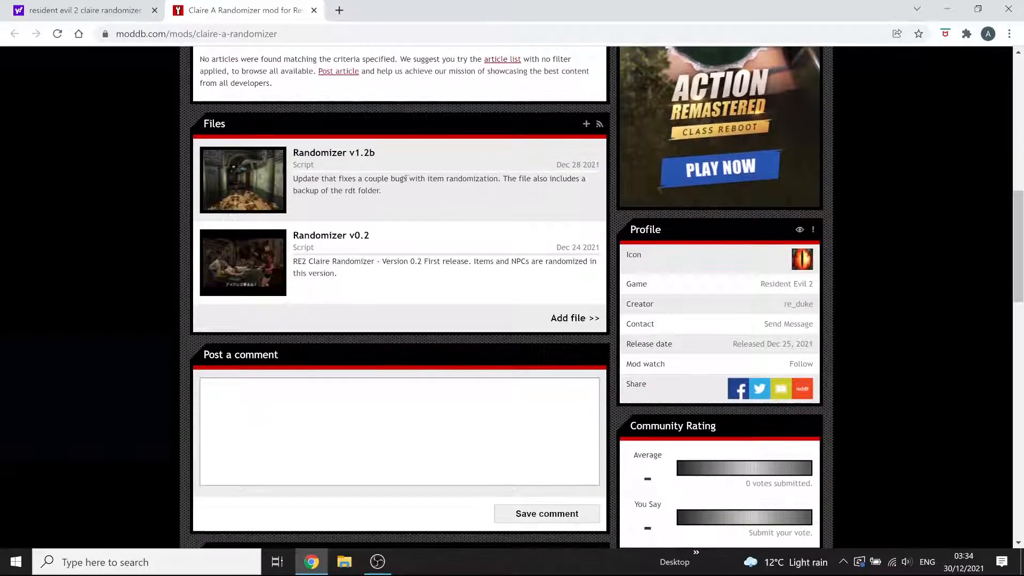
pyautogui.moveTo(330, 235)
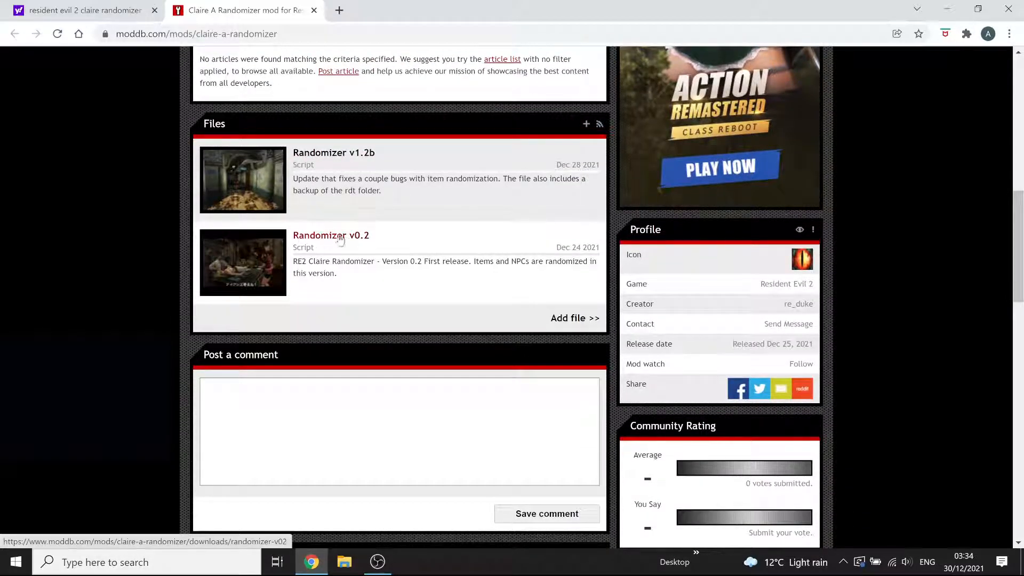
pyautogui.moveTo(332, 153)
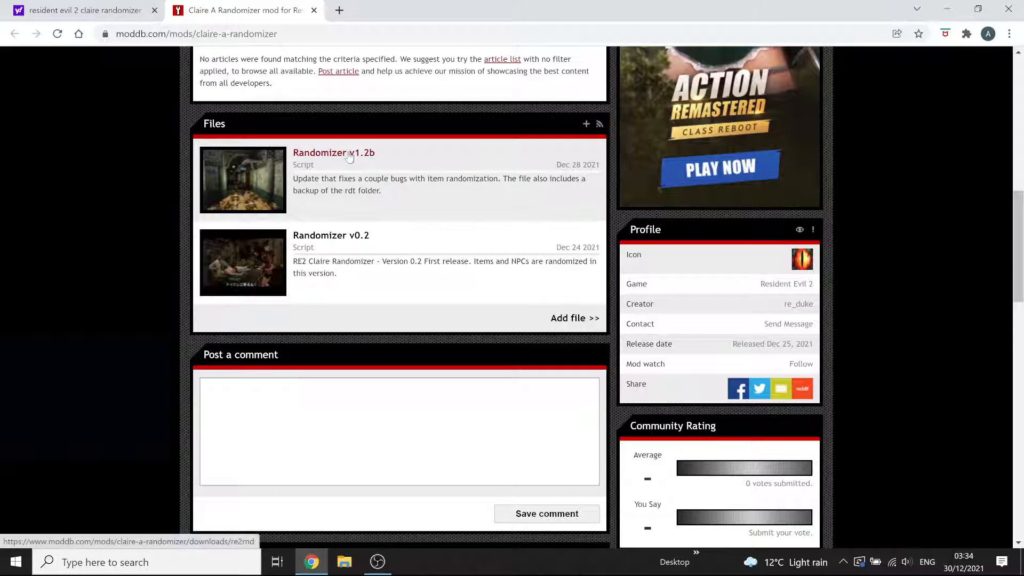
pyautogui.click(334, 153)
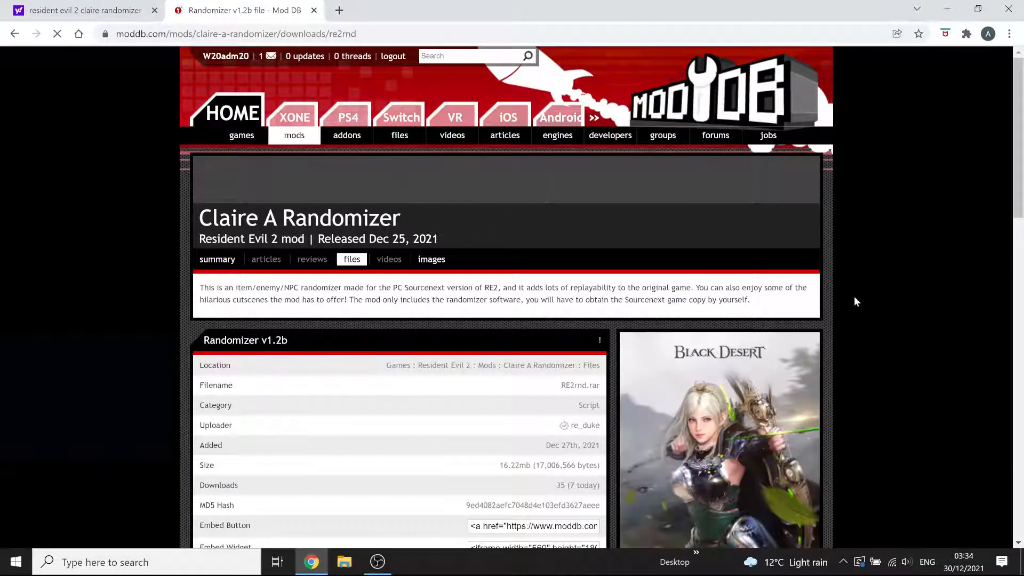
pyautogui.scroll(-3)
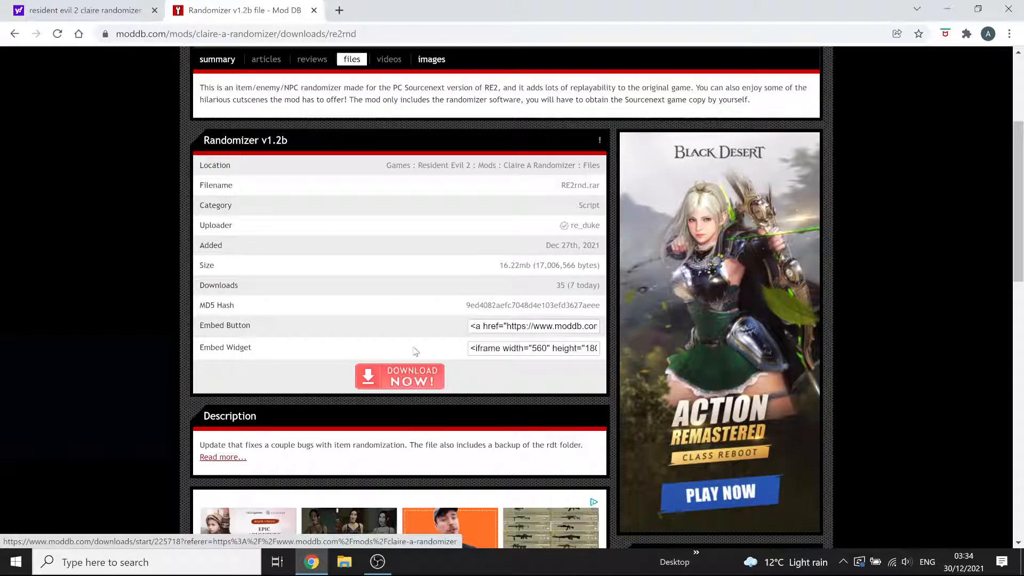
# - Download RE2rnd (1).rar from ModDB, dismissing the ad and keeping the flagged file
pyautogui.click(399, 376)
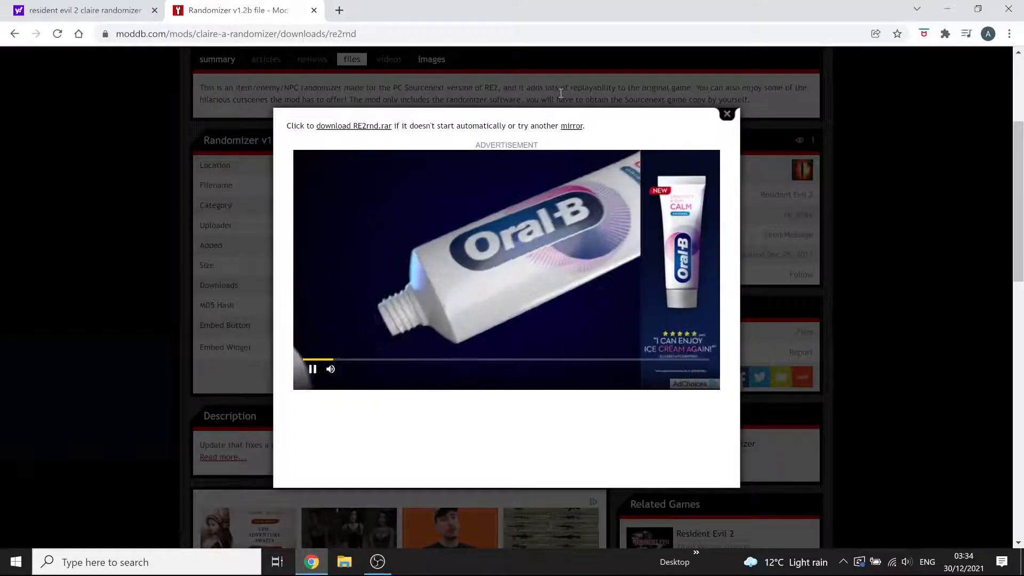
pyautogui.click(329, 369)
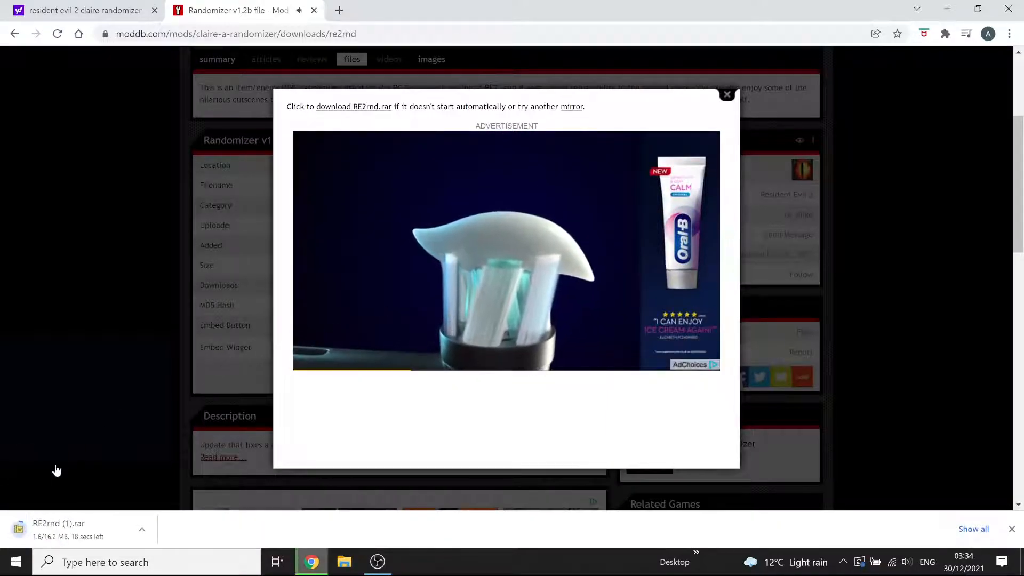
pyautogui.click(726, 94)
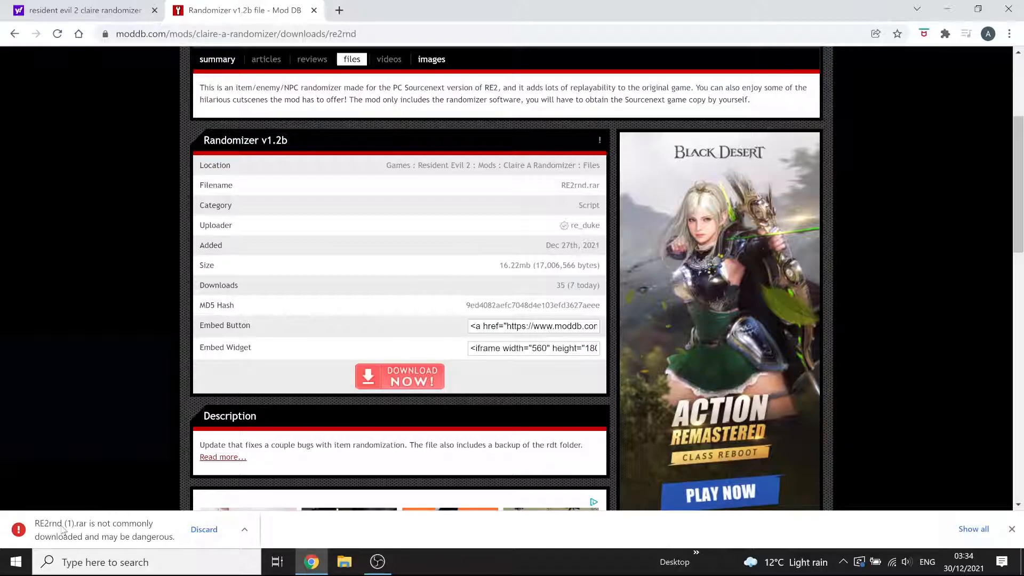
pyautogui.click(244, 529)
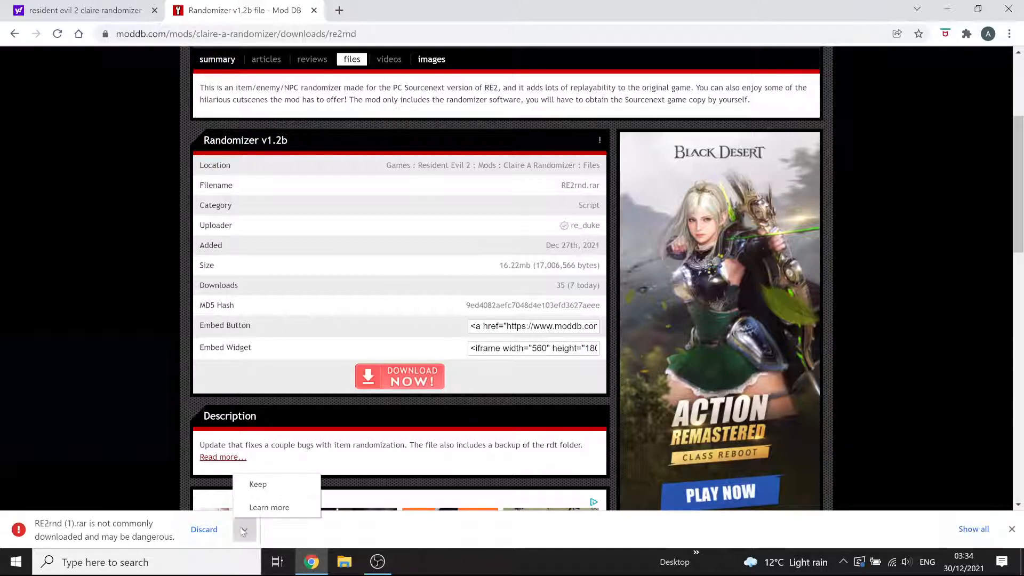
pyautogui.click(257, 485)
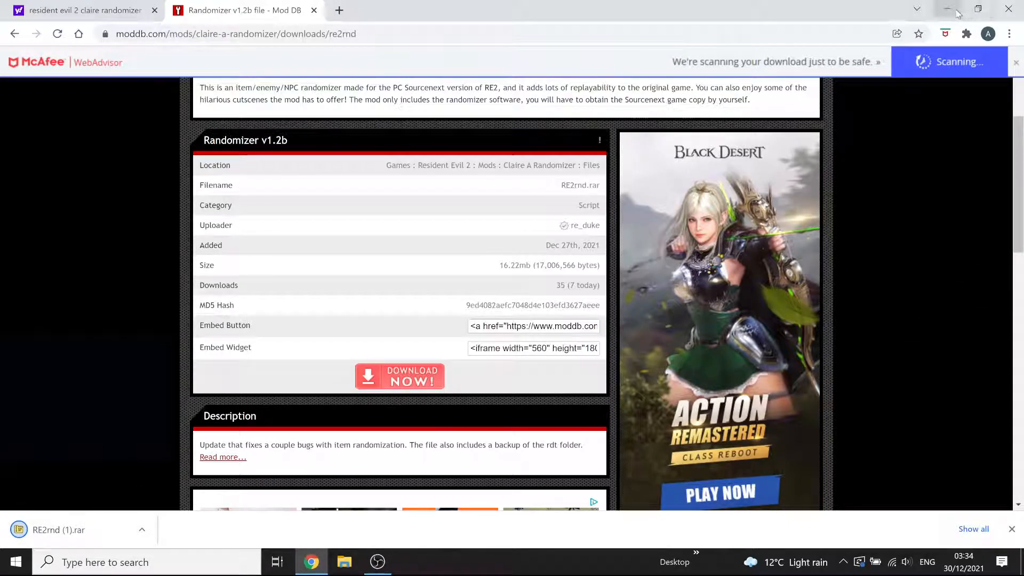
# - Minimize the browser to reveal the desktop
pyautogui.click(946, 10)
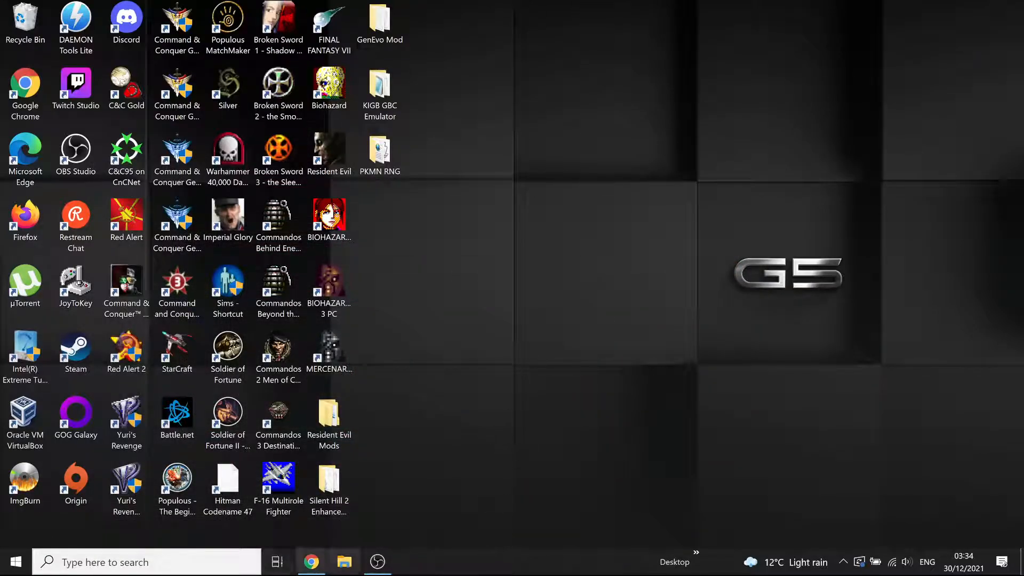
pyautogui.moveTo(310, 562)
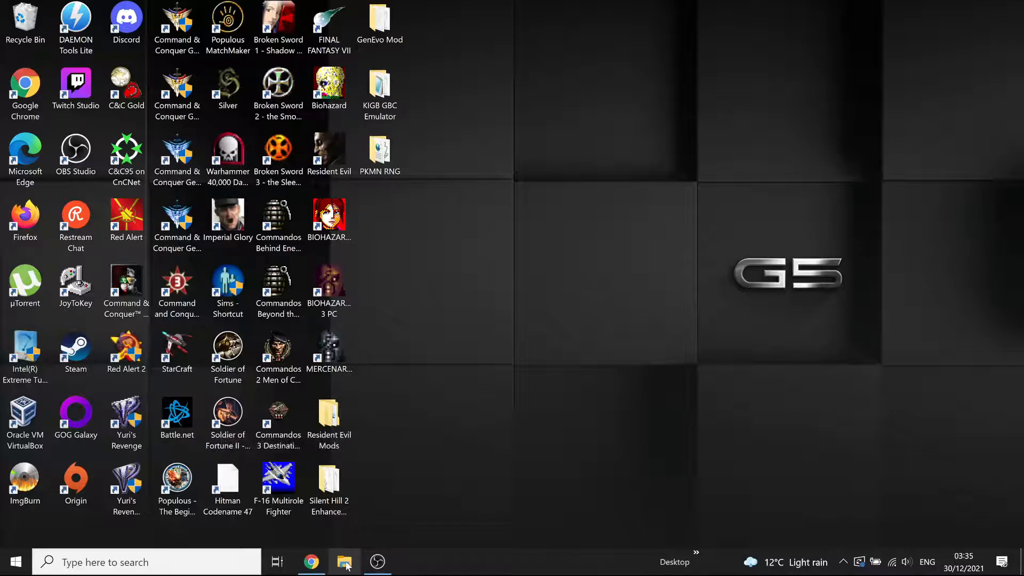
pyautogui.moveTo(461, 518)
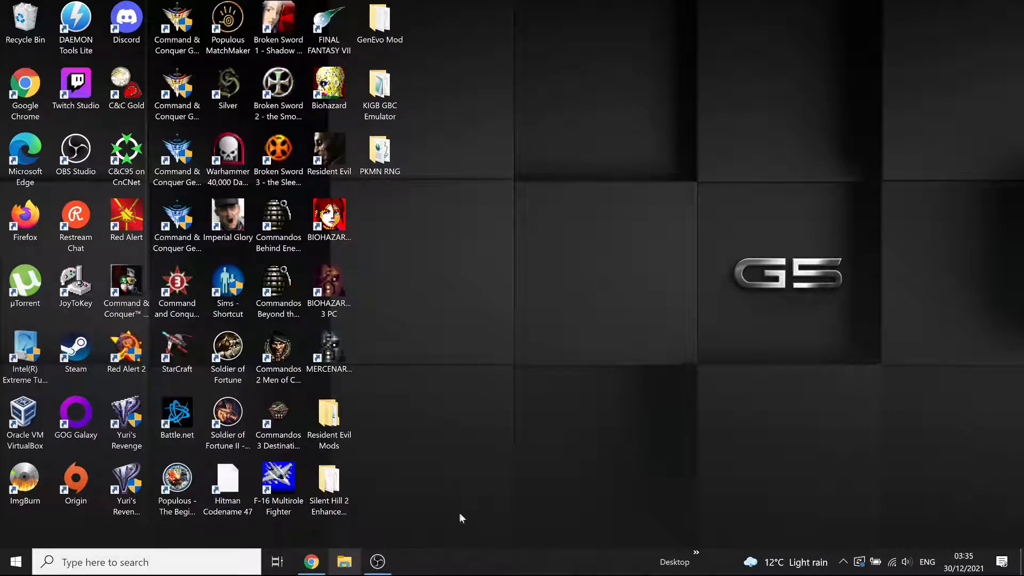
# - Show the Downloads folder in File Explorer and select the RE2rnd archive
pyautogui.click(344, 562)
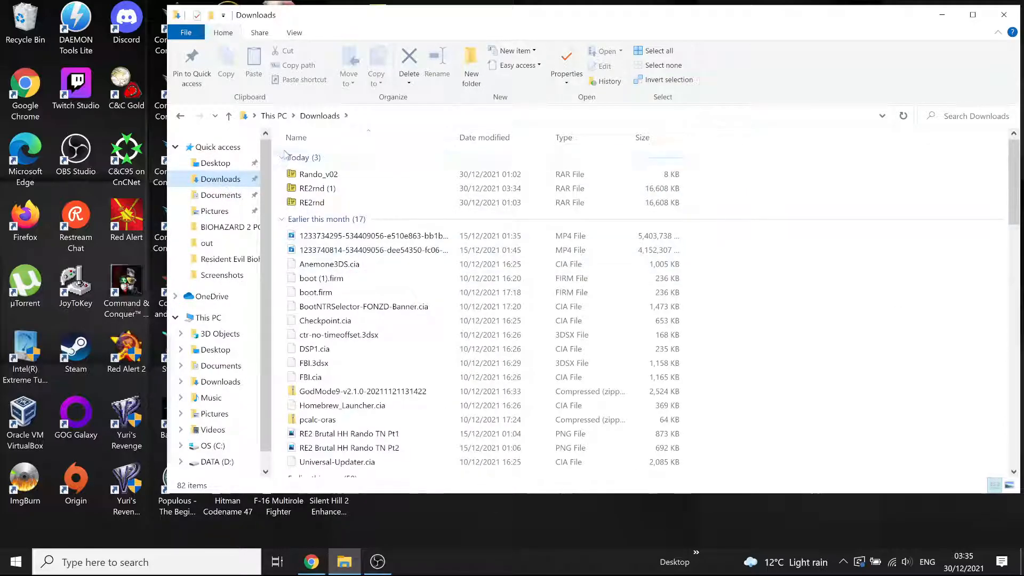
pyautogui.click(318, 174)
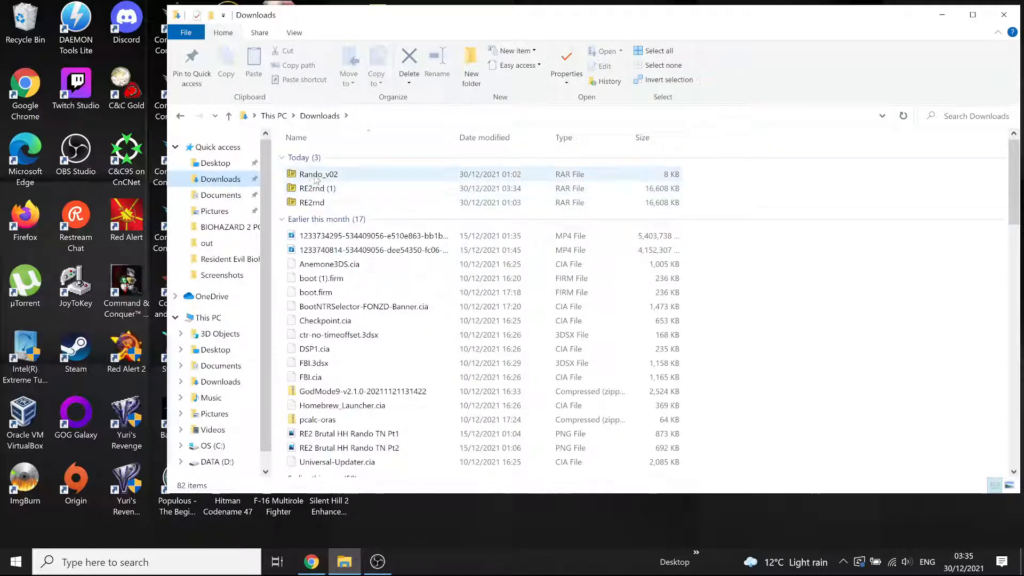
pyautogui.moveTo(311, 203)
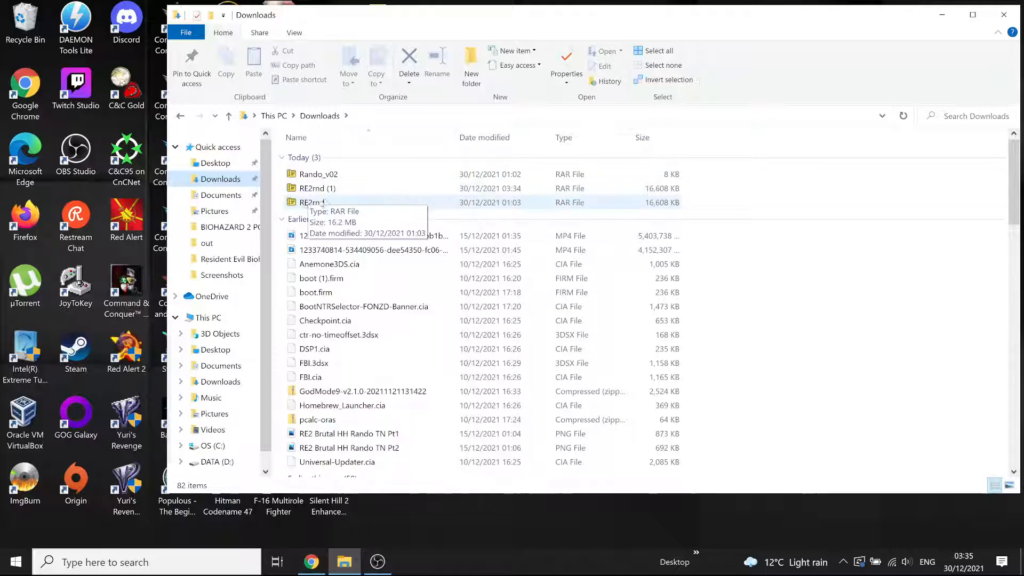
pyautogui.moveTo(311, 202)
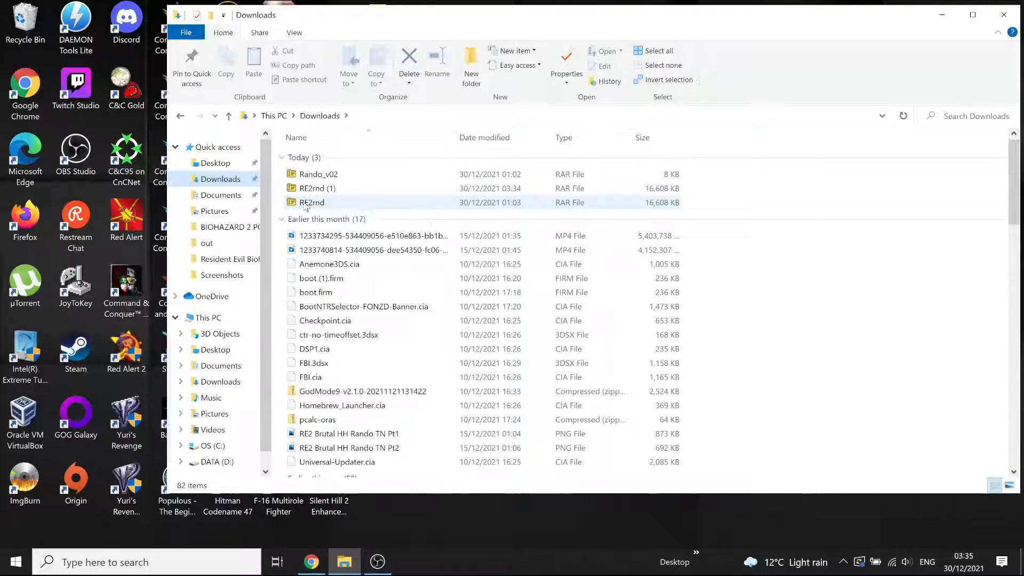
pyautogui.click(318, 188)
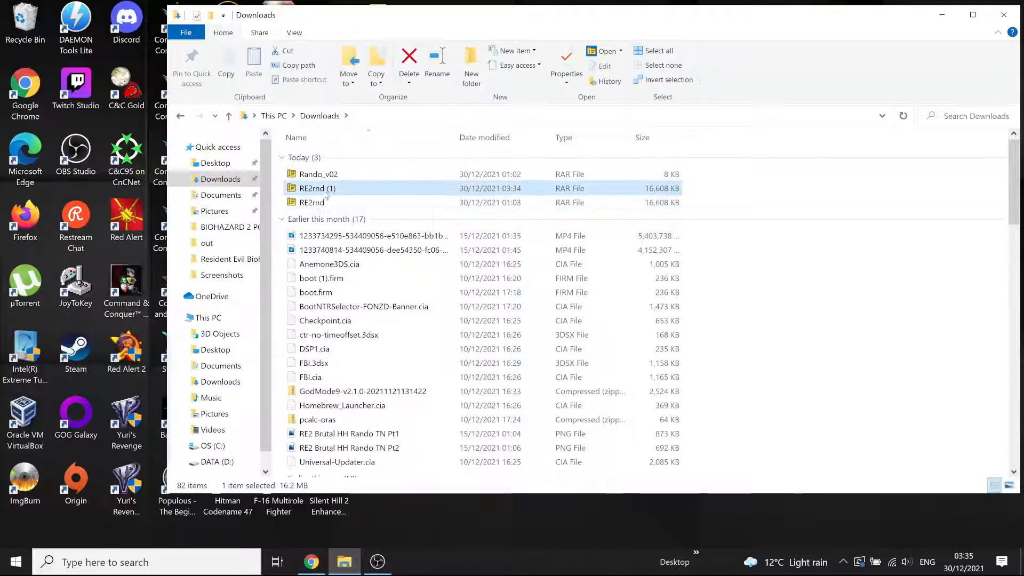
pyautogui.click(312, 202)
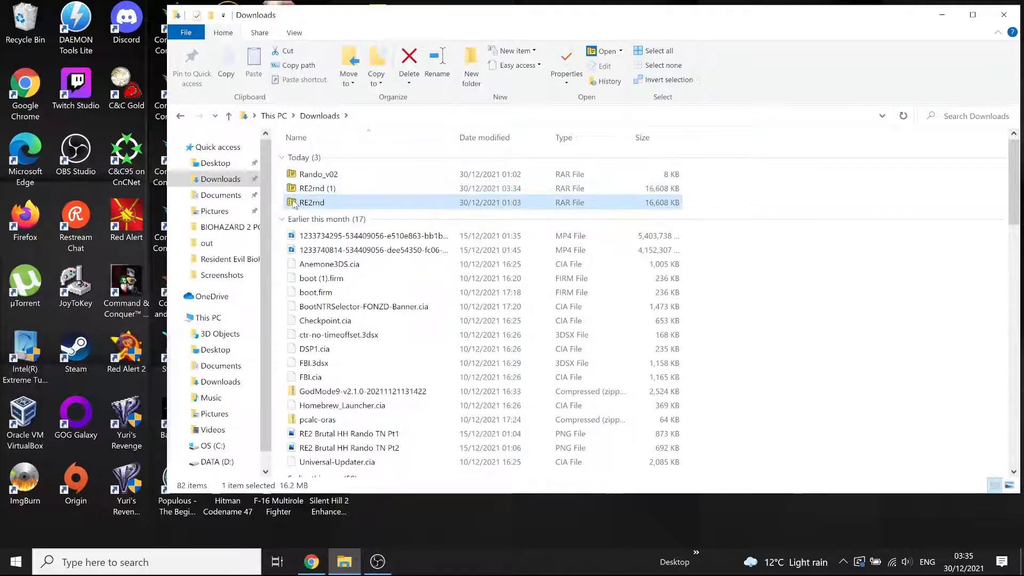
# - Extract RE2rnd.rar's four items to the Desktop with 7-Zip
pyautogui.doubleClick(311, 202)
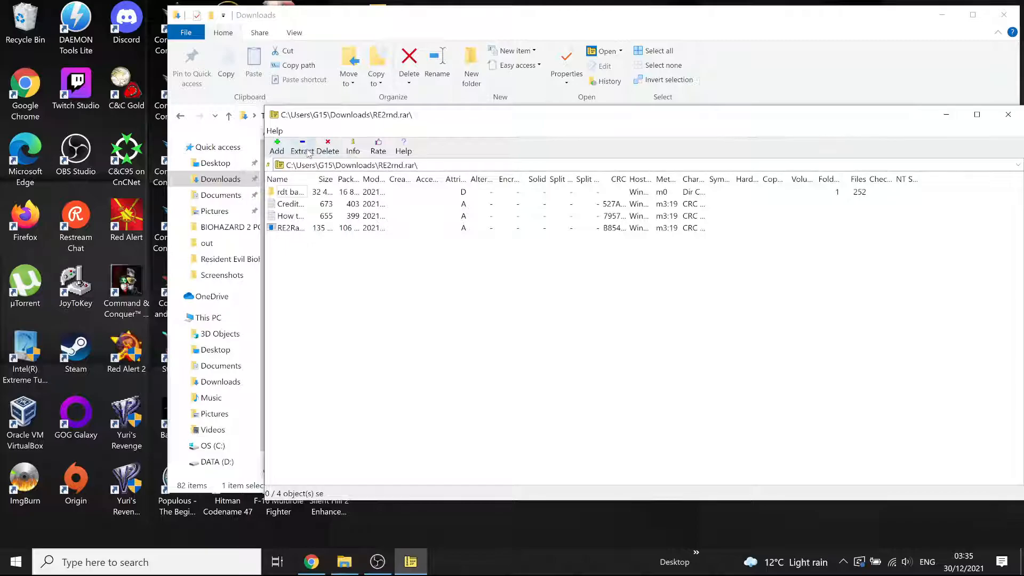
pyautogui.click(301, 150)
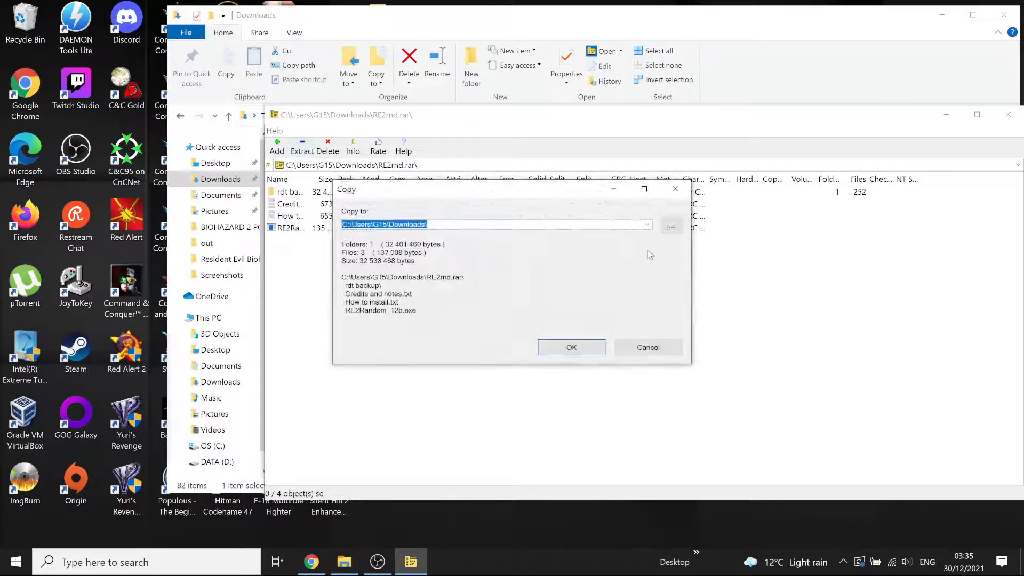
pyautogui.click(670, 224)
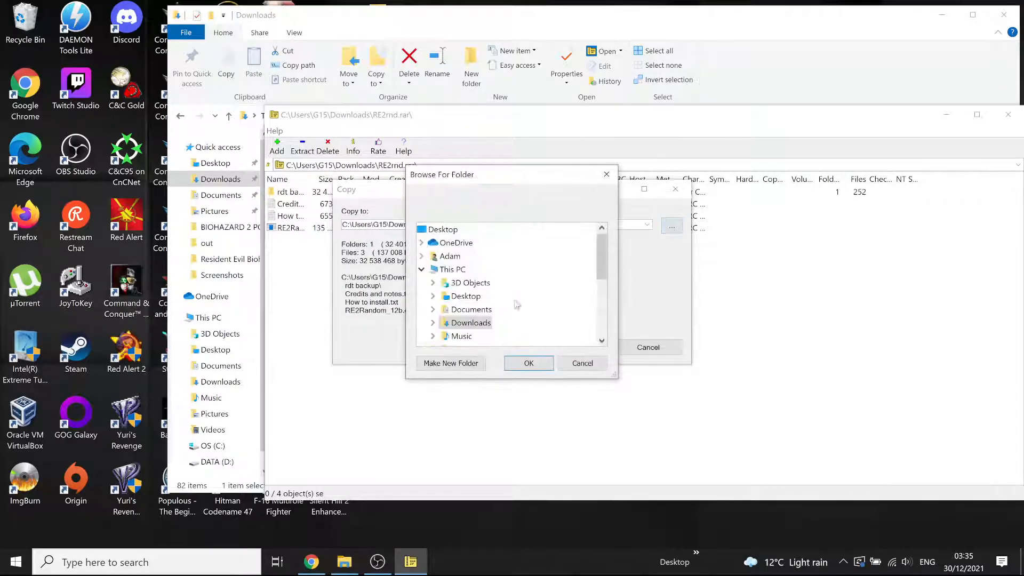
pyautogui.click(442, 229)
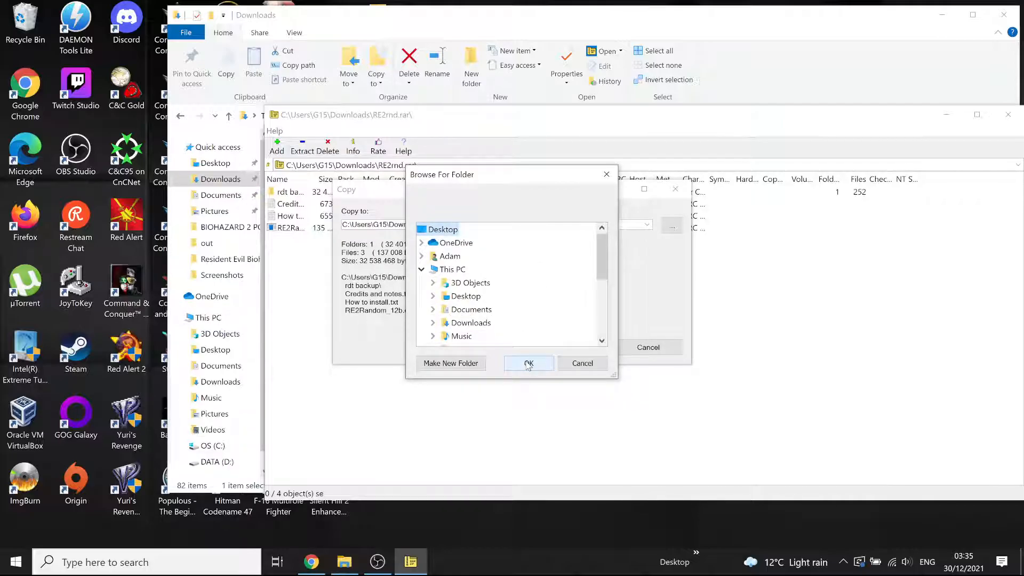
pyautogui.click(527, 363)
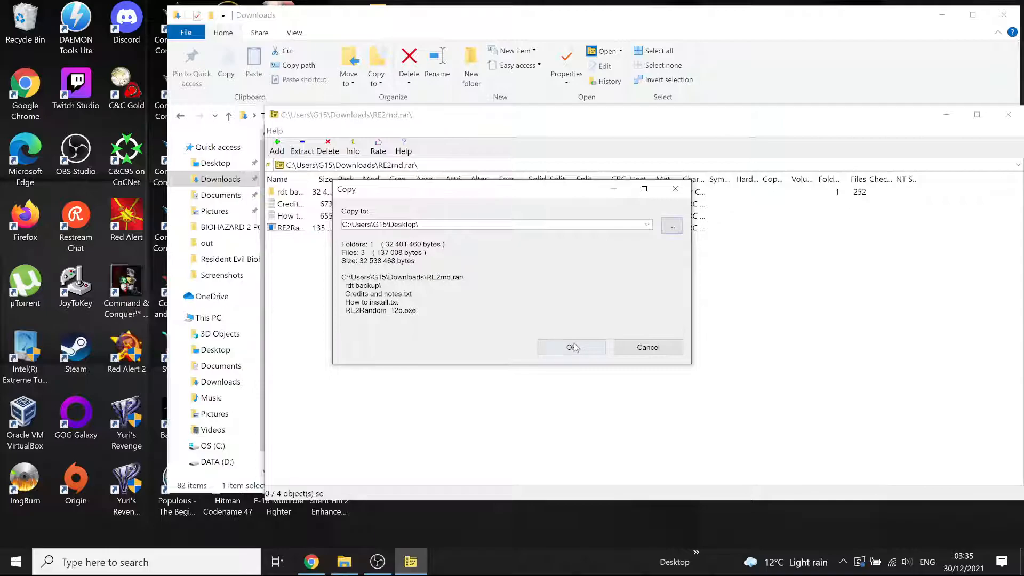
pyautogui.click(571, 346)
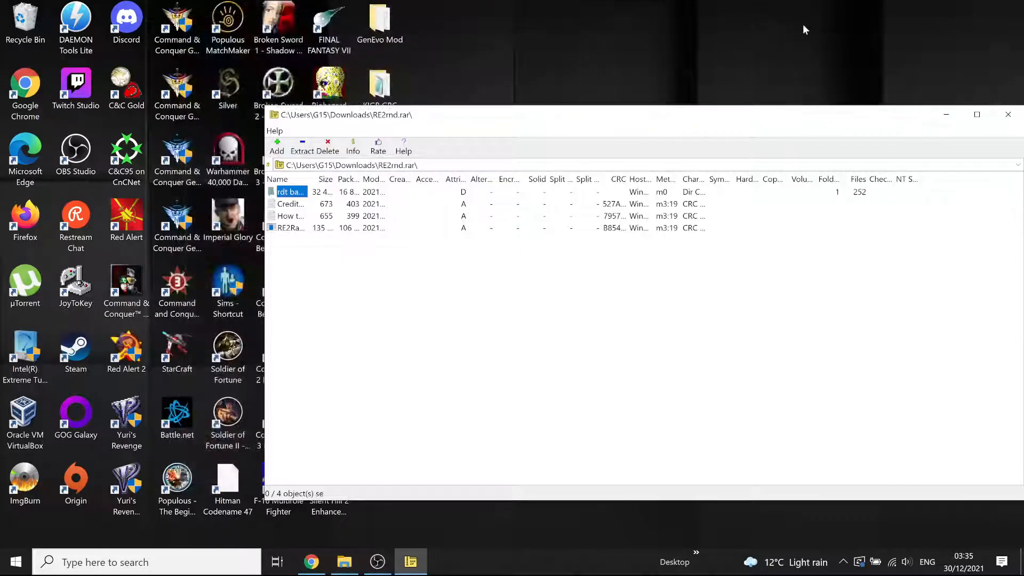
pyautogui.click(1007, 114)
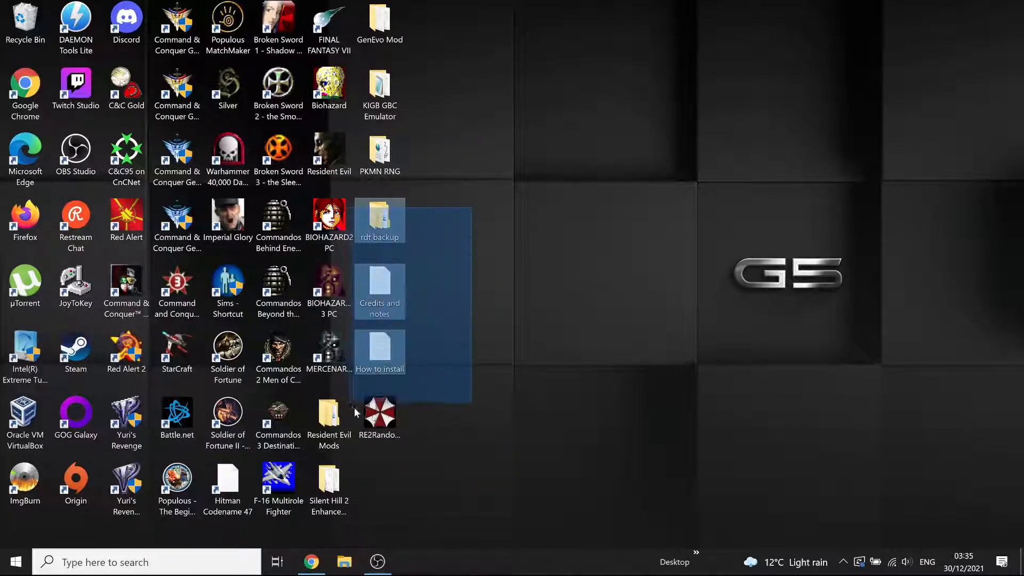
pyautogui.click(430, 257)
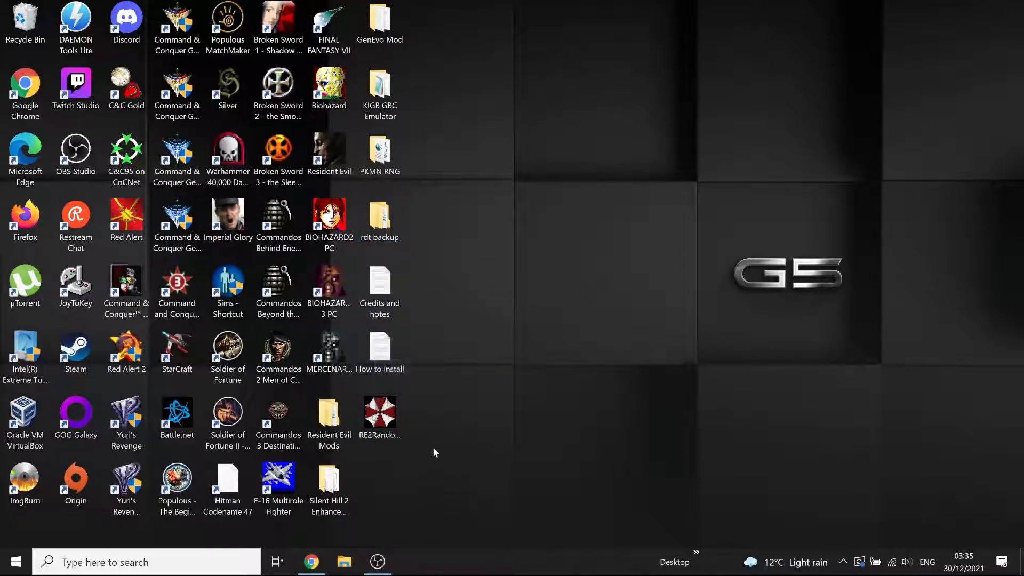
pyautogui.moveTo(414, 422)
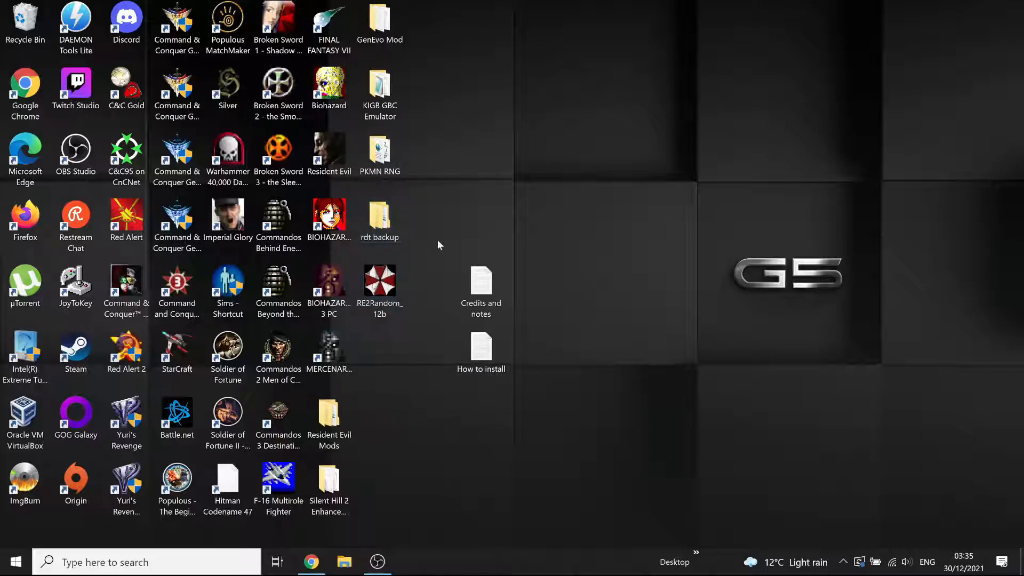
pyautogui.click(379, 219)
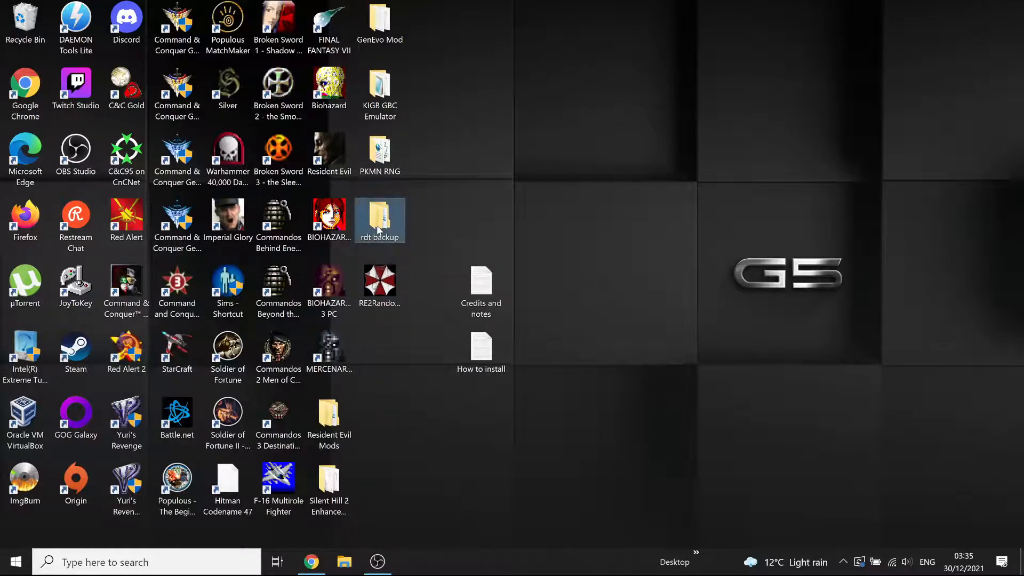
pyautogui.moveTo(380, 220)
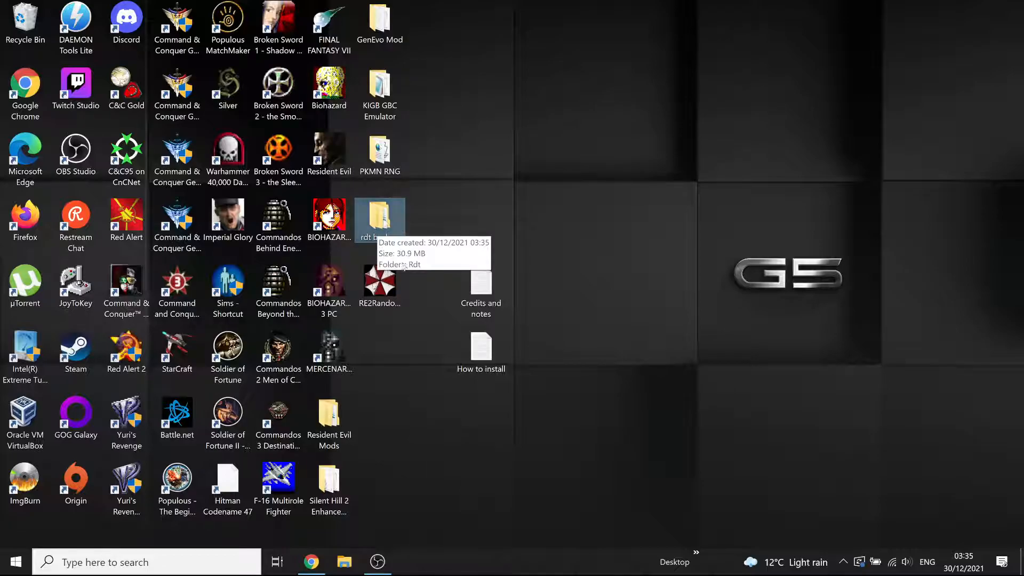
pyautogui.moveTo(394, 257)
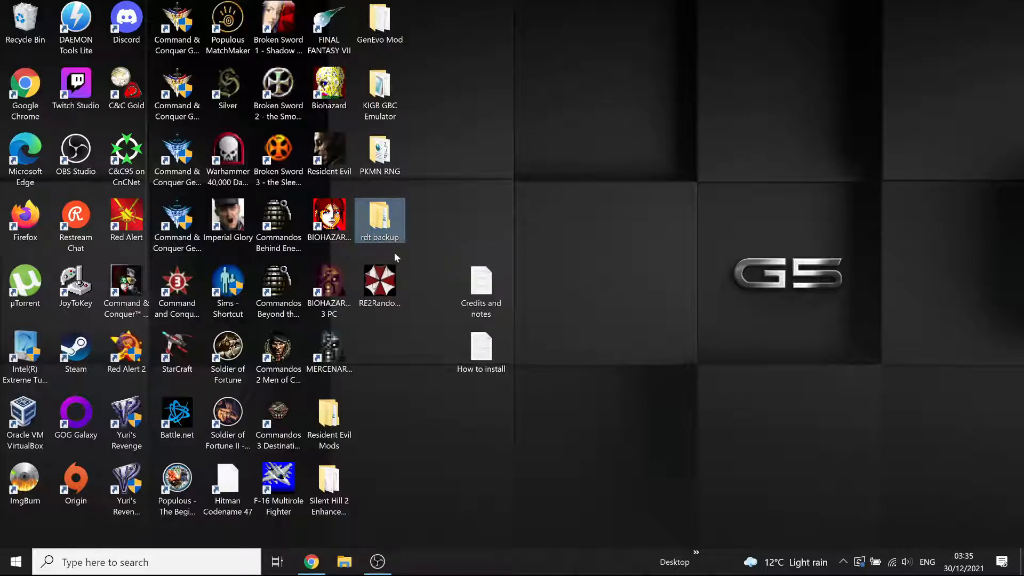
pyautogui.moveTo(380, 219)
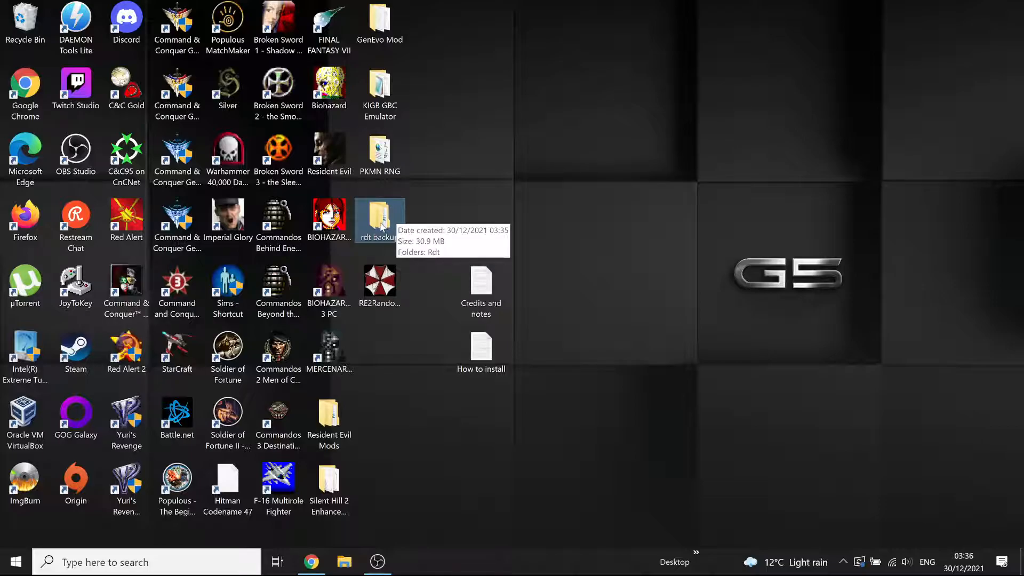
pyautogui.moveTo(420, 214)
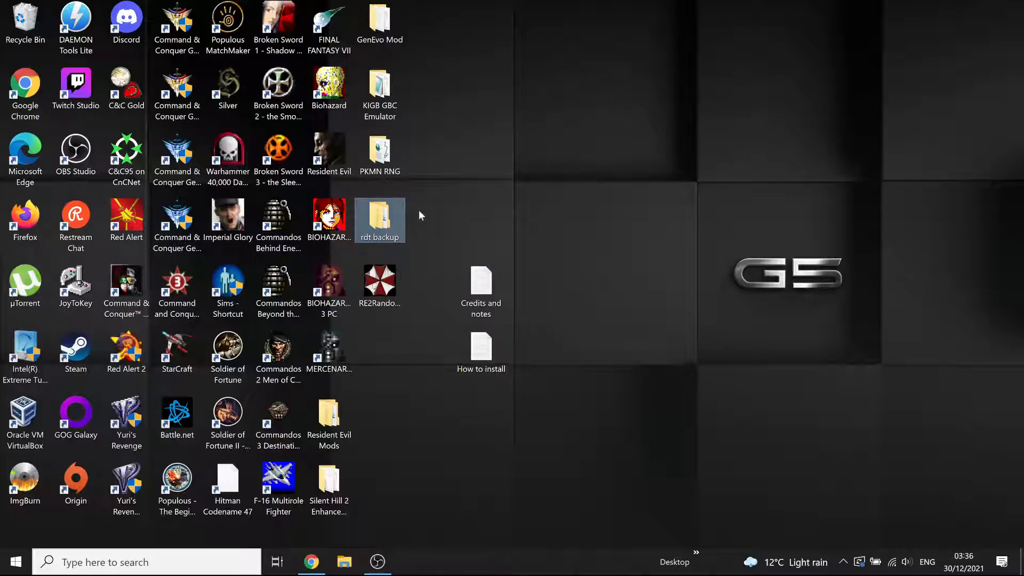
pyautogui.moveTo(392, 226)
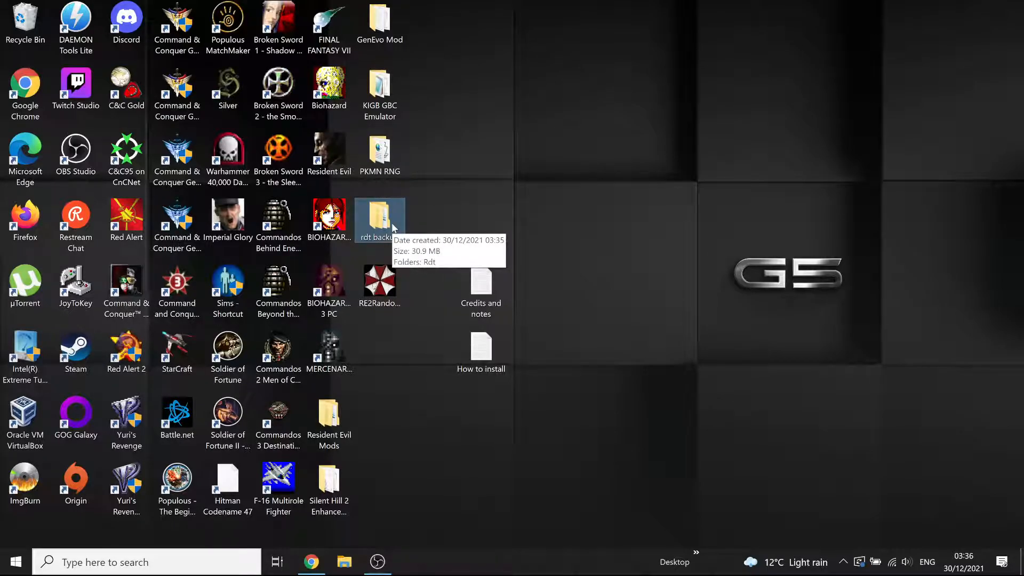
pyautogui.moveTo(435, 234)
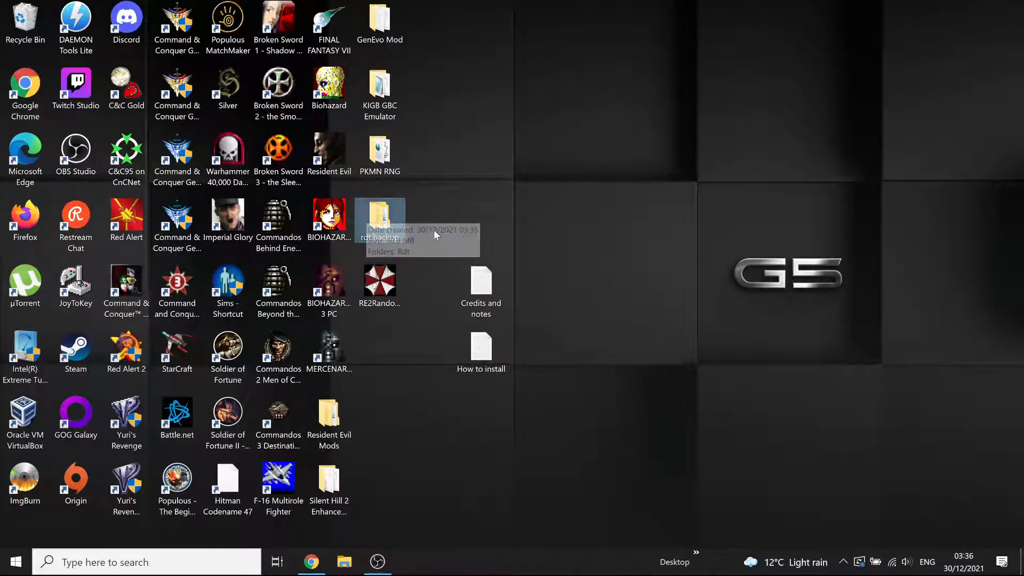
pyautogui.moveTo(380, 218)
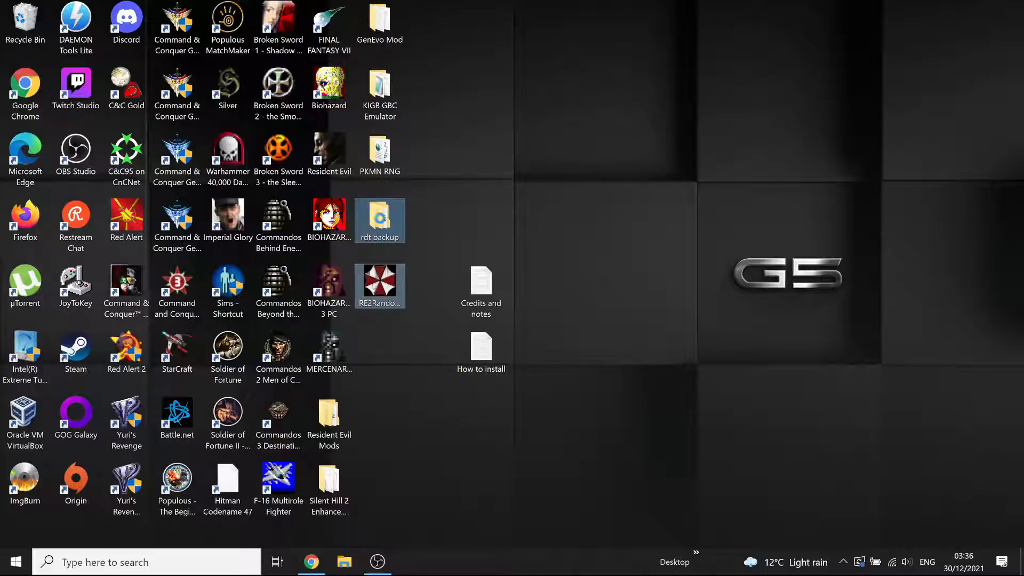
pyautogui.rightClick(380, 220)
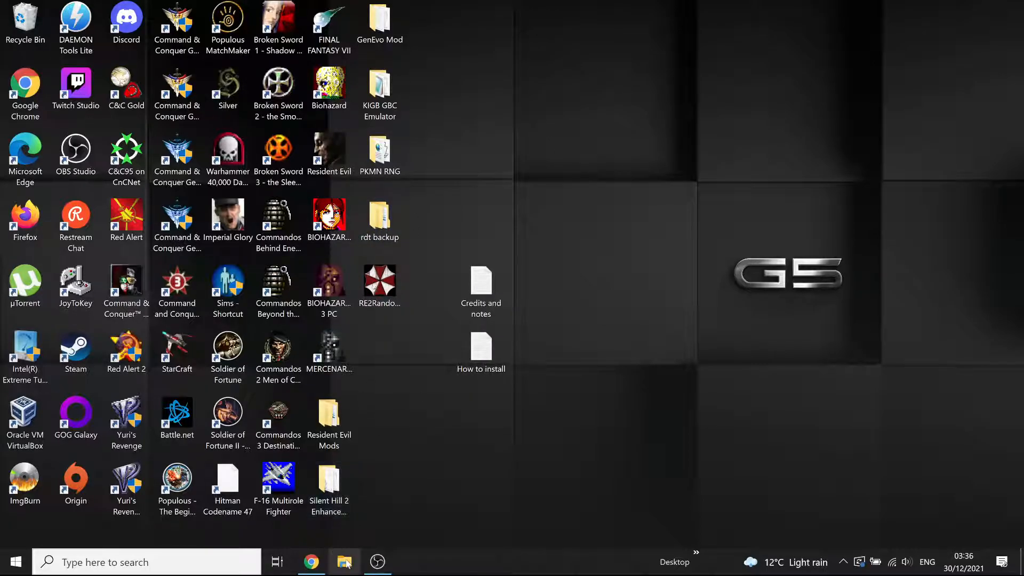
# - Browse to Program Files (x86)\CAPCOM\BIOHAZARD 2 PC, then minimize the window
pyautogui.click(345, 562)
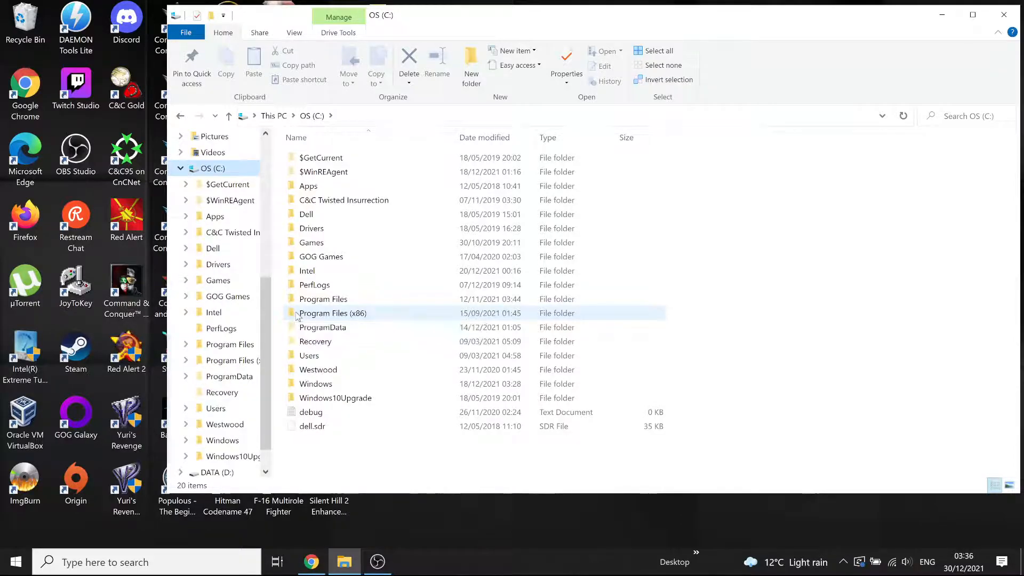
pyautogui.doubleClick(332, 312)
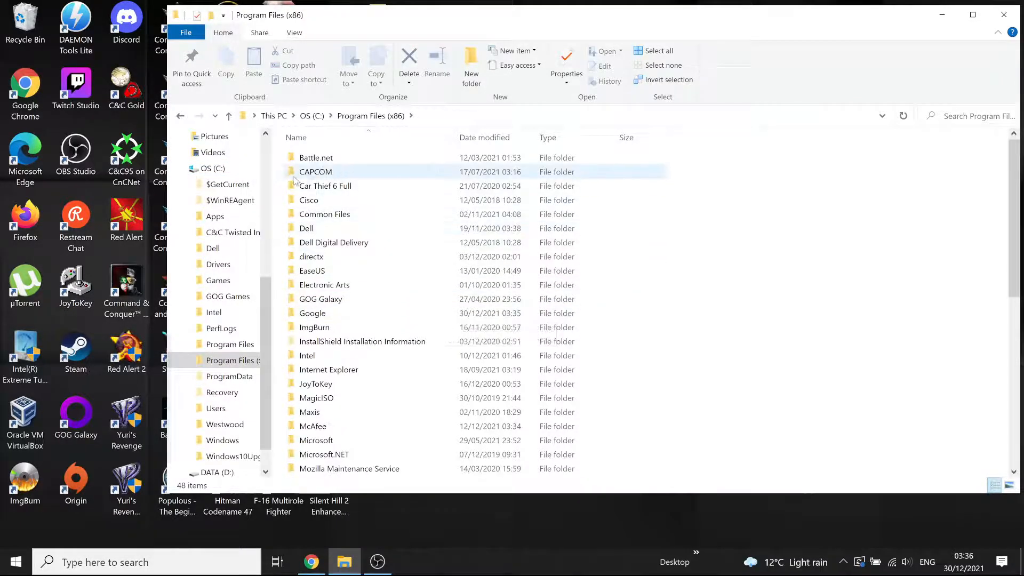
pyautogui.doubleClick(316, 171)
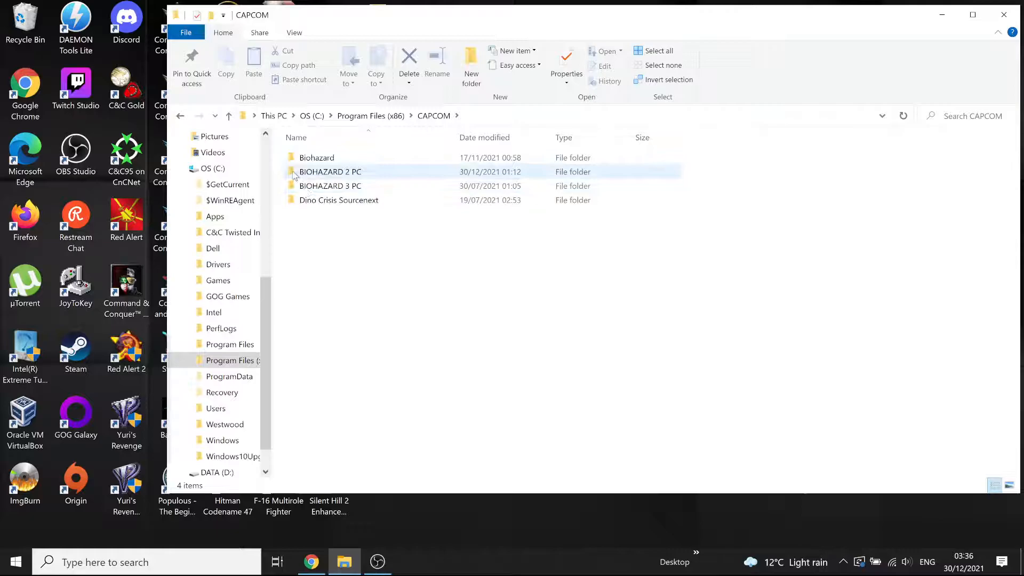
pyautogui.doubleClick(330, 170)
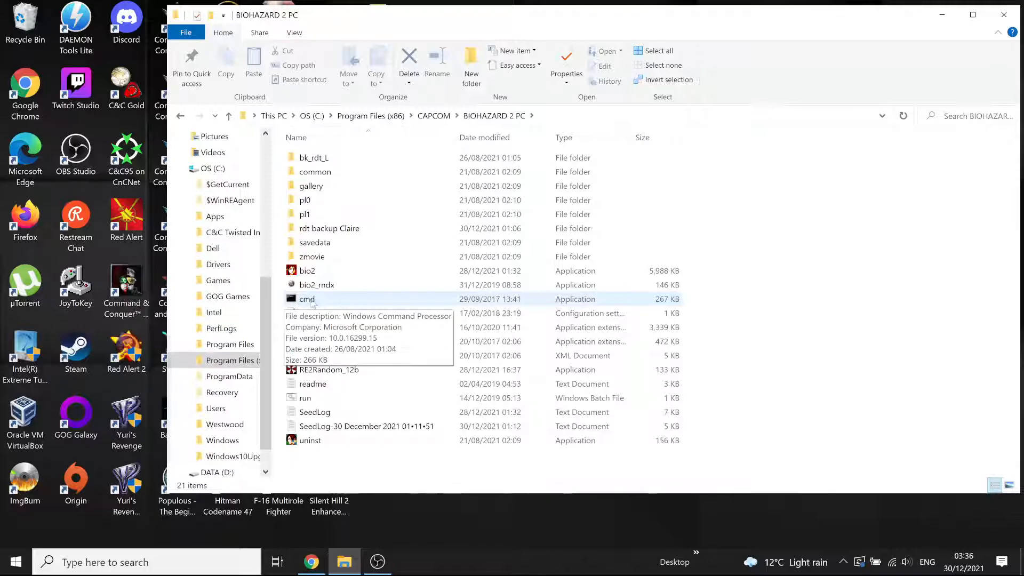
pyautogui.moveTo(328, 369)
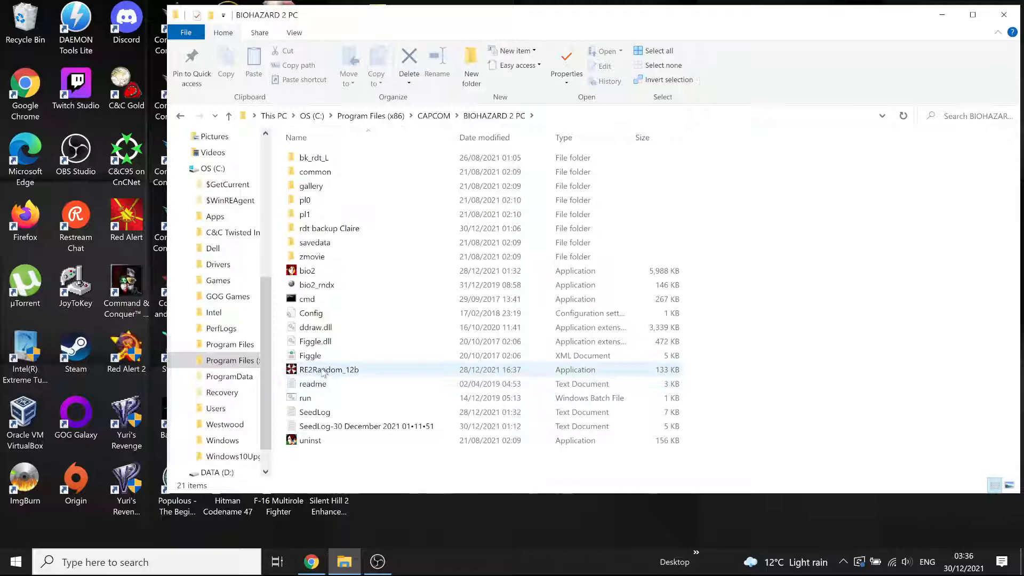
pyautogui.click(330, 228)
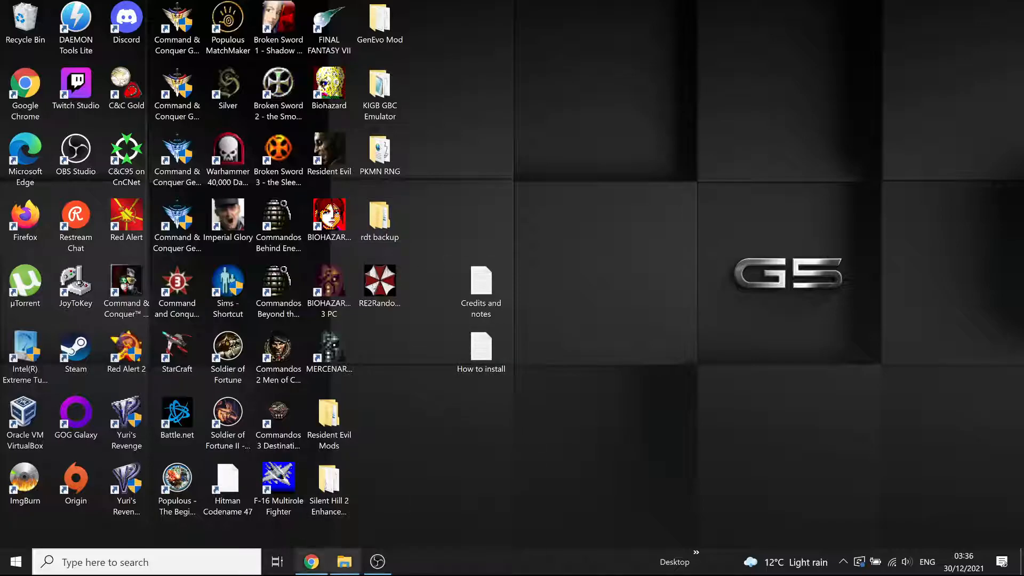
# - Restore the game folder window and run RE2Random_12b from it
pyautogui.doubleClick(329, 290)
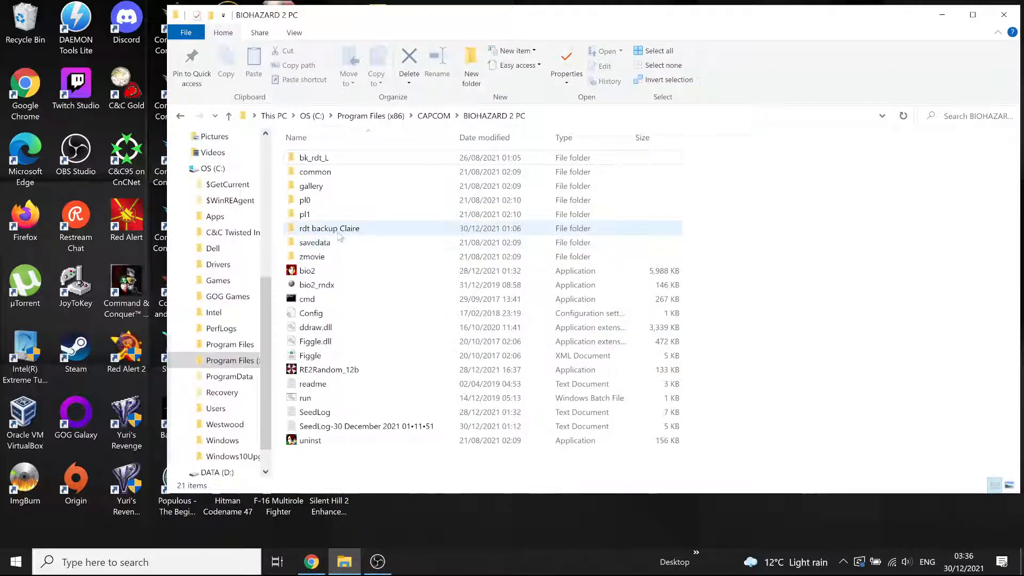
pyautogui.moveTo(329, 228)
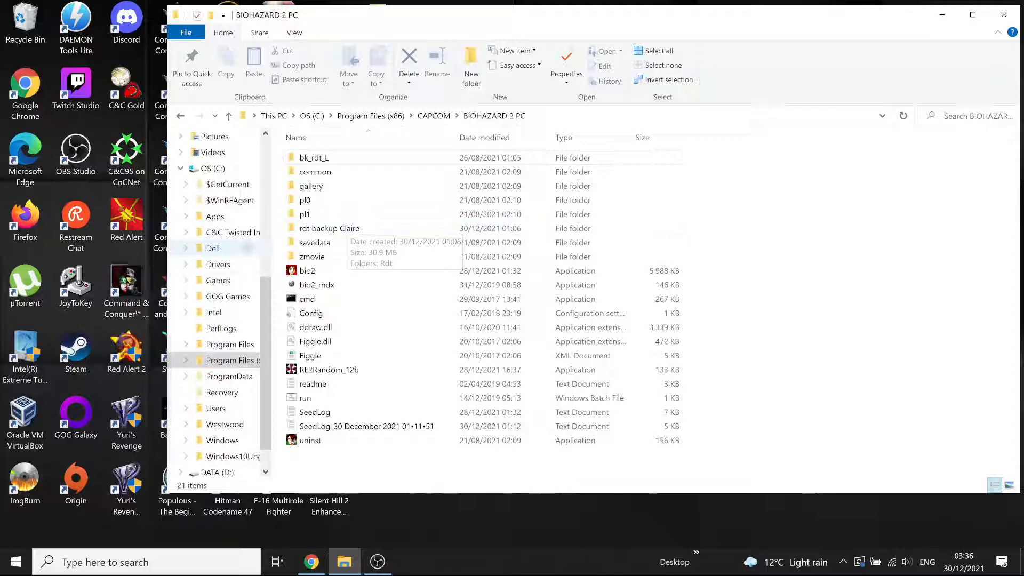
pyautogui.moveTo(314, 158)
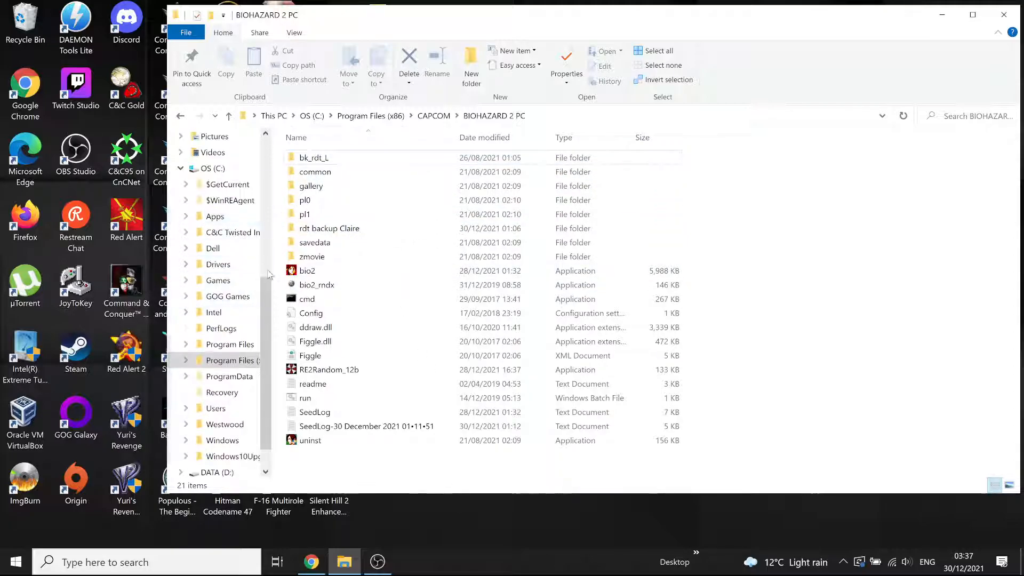
pyautogui.click(330, 228)
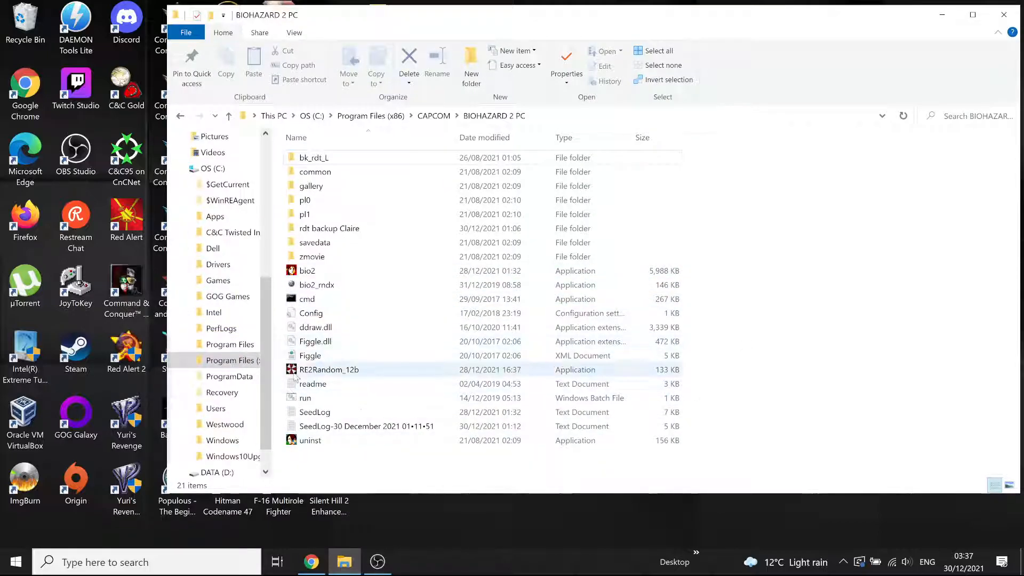
pyautogui.moveTo(320, 341)
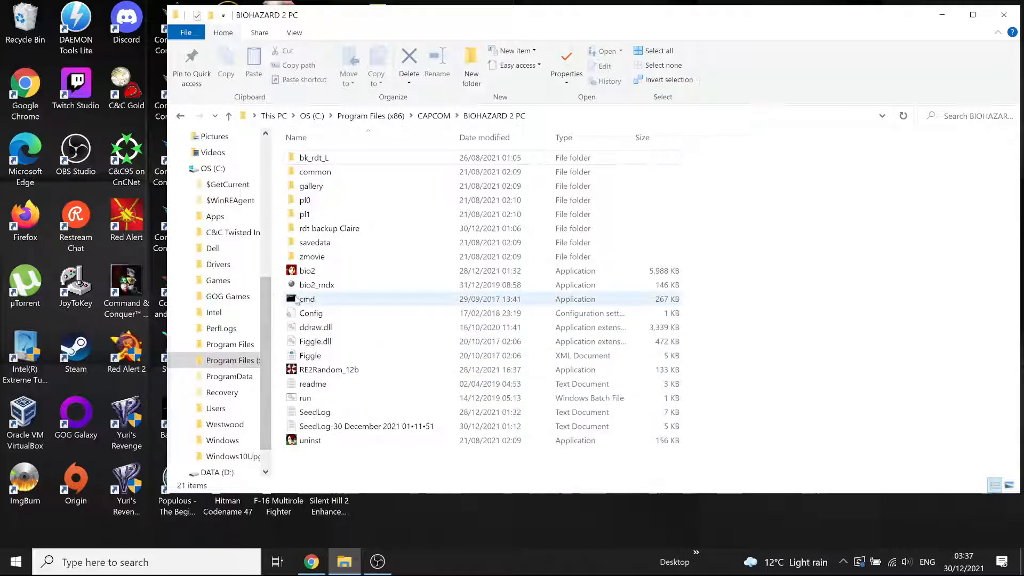
pyautogui.click(330, 369)
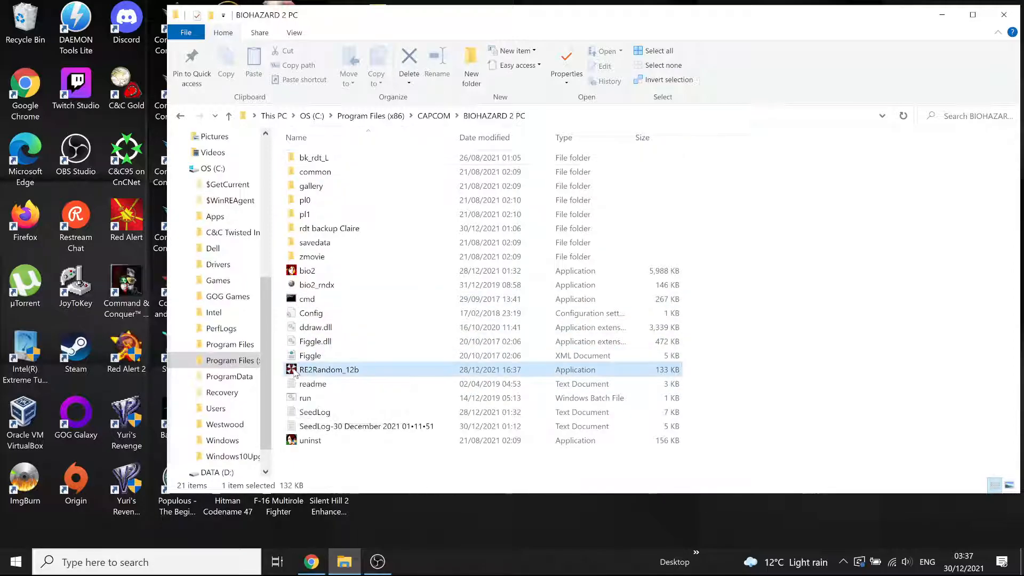
pyautogui.rightClick(329, 370)
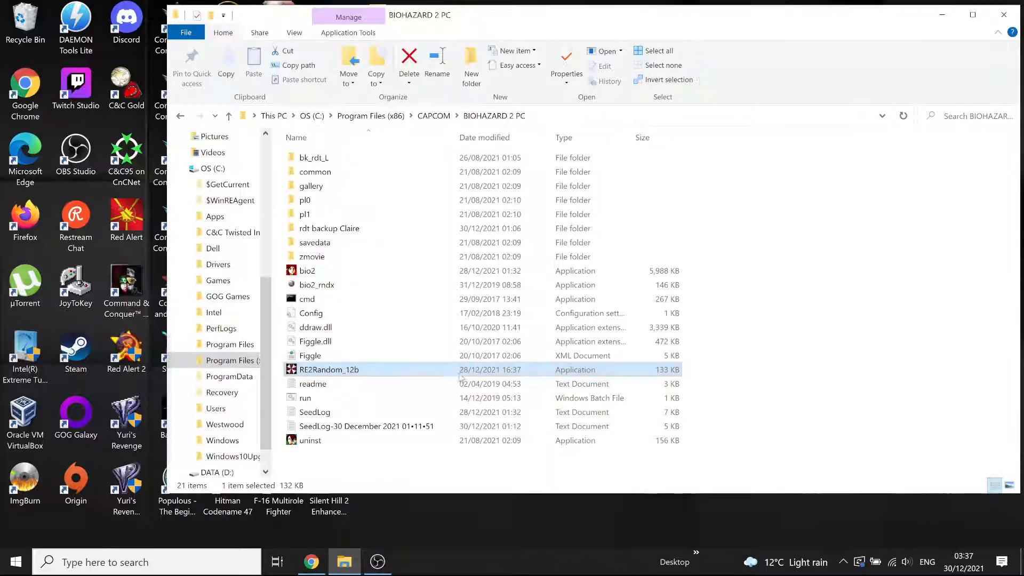
pyautogui.doubleClick(329, 369)
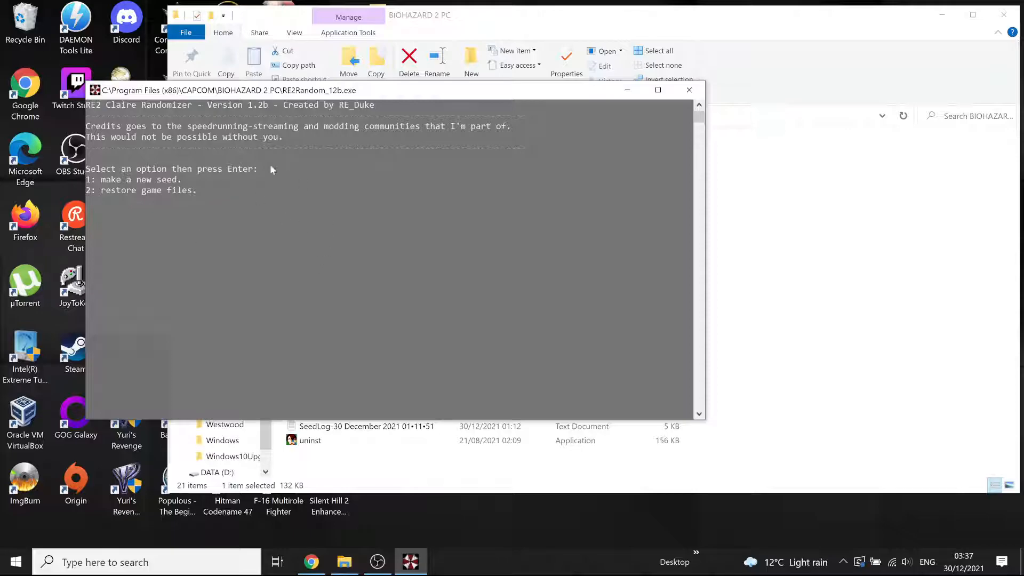
pyautogui.moveTo(188, 181)
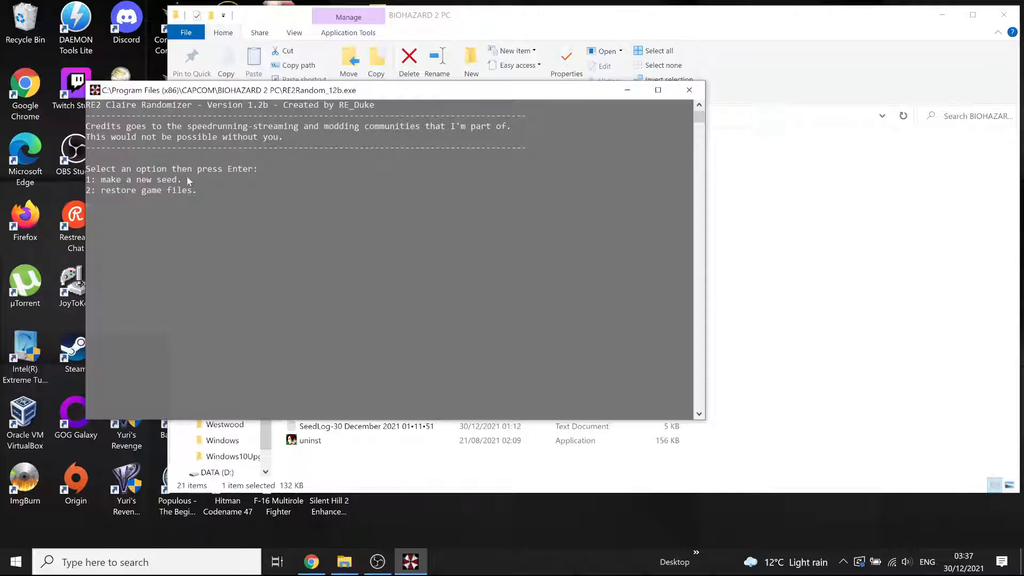
pyautogui.moveTo(104, 259)
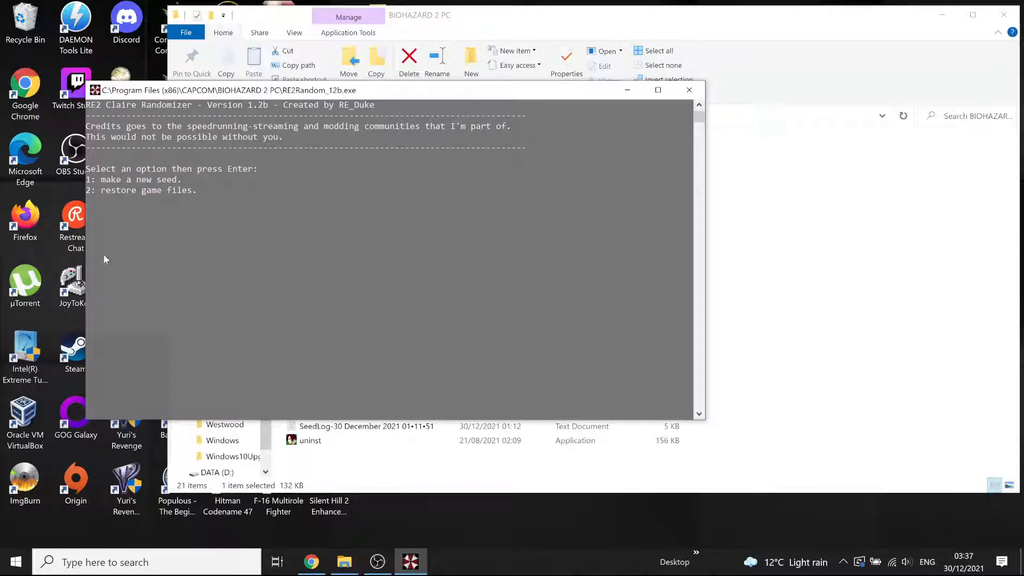
pyautogui.moveTo(431, 376)
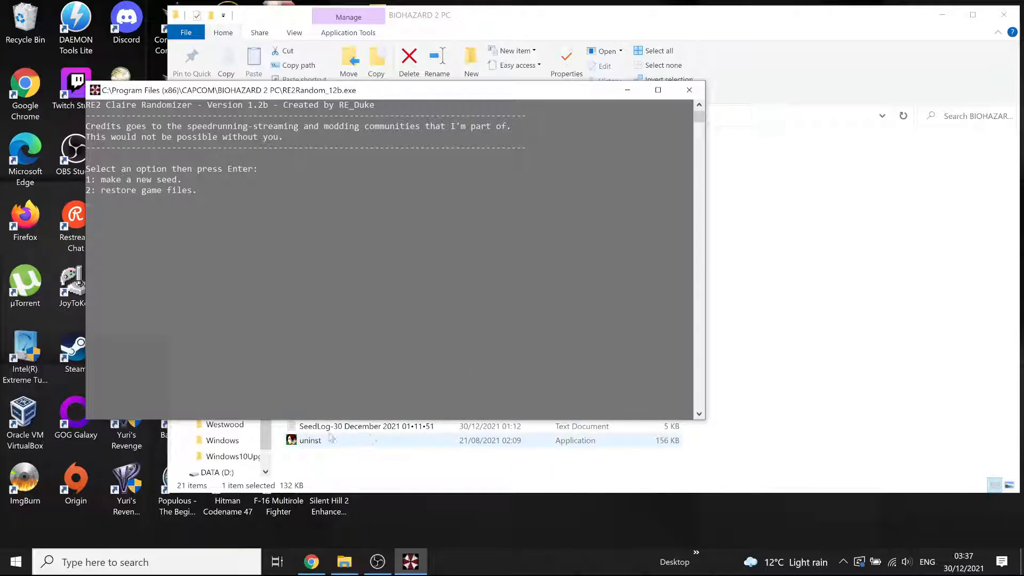
pyautogui.moveTo(404, 451)
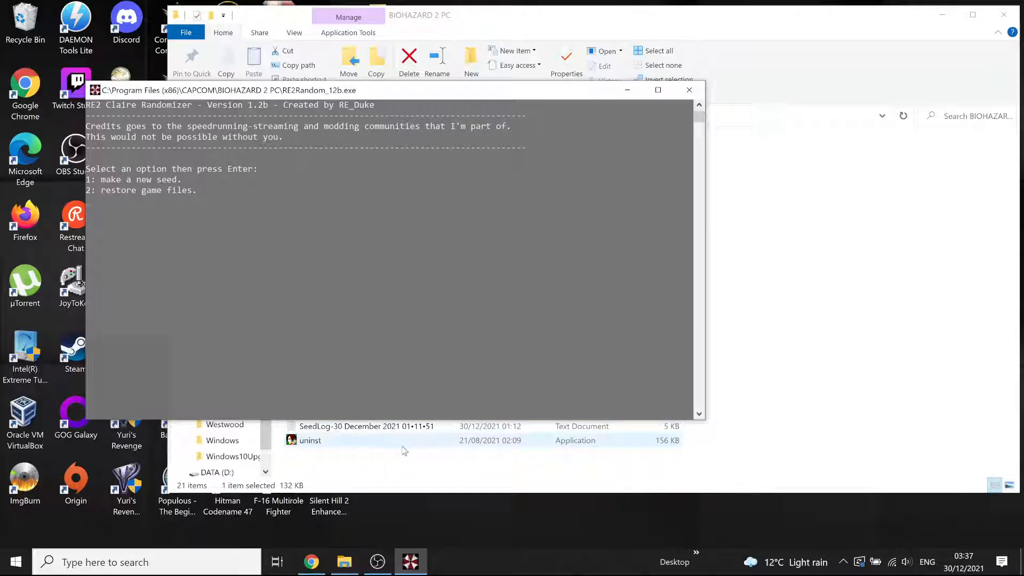
pyautogui.moveTo(539, 303)
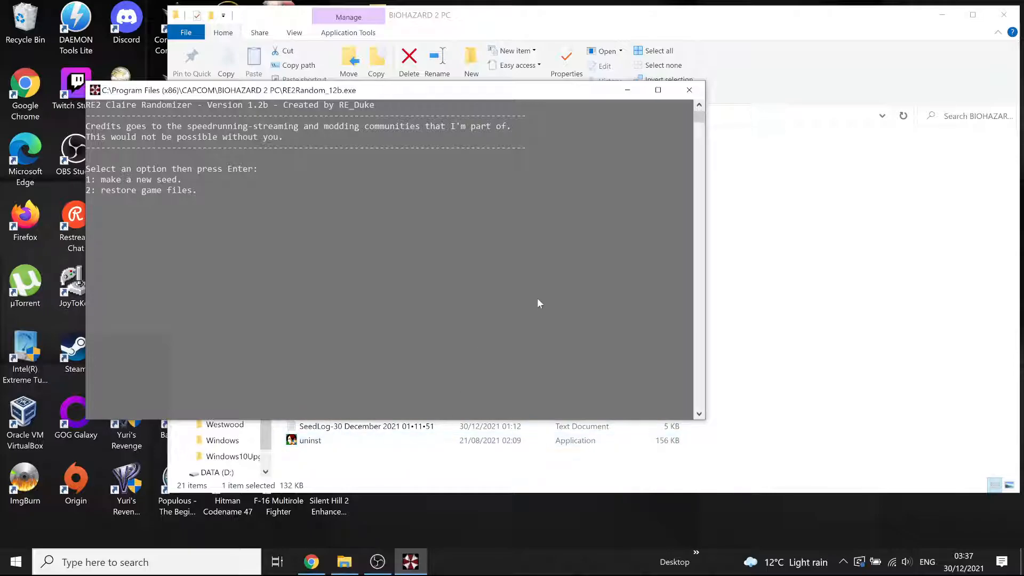
# - Choose option 1 to generate a new seed and follow the console output to Done
pyautogui.write('1')
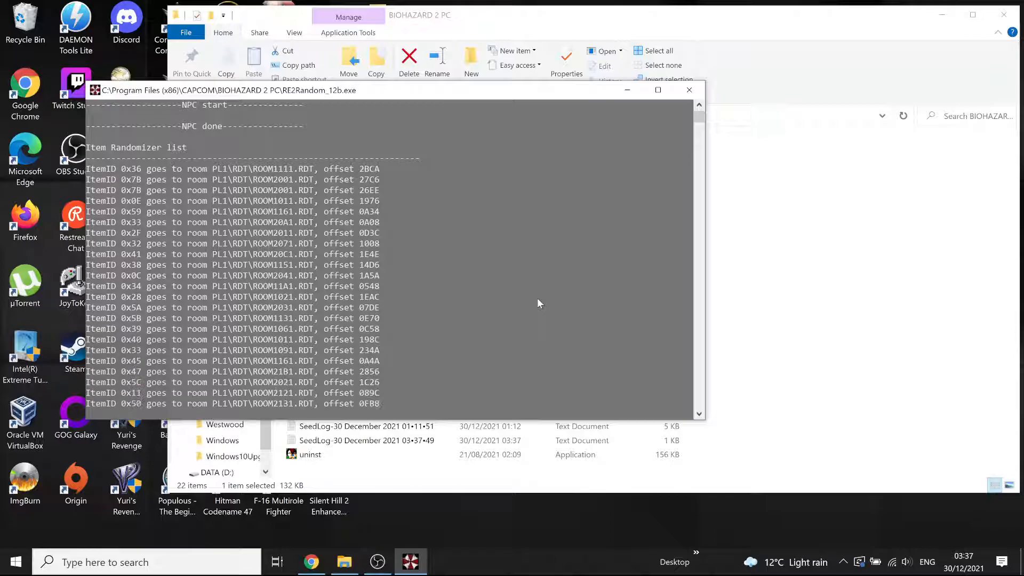
pyautogui.scroll(-3)
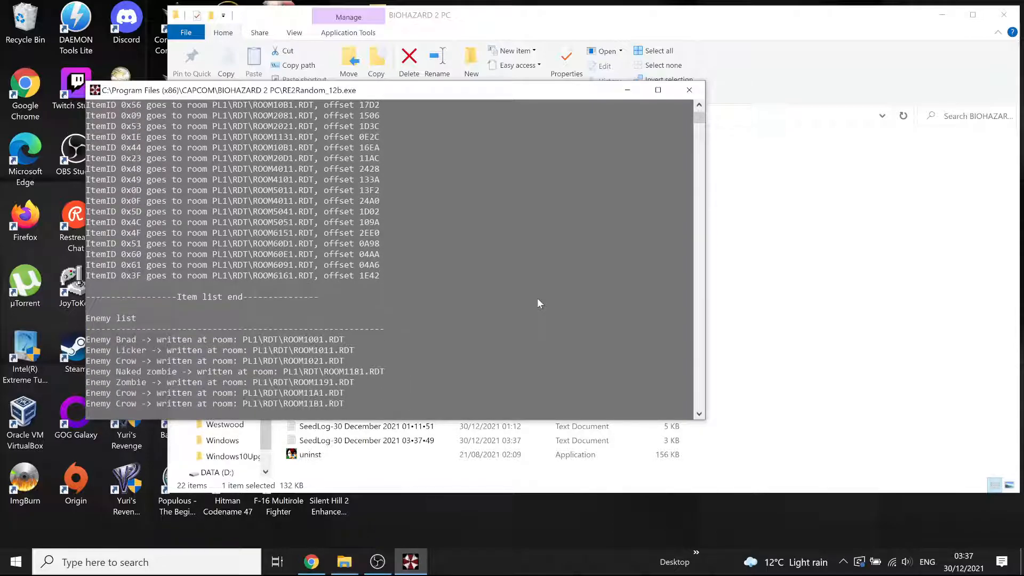
pyautogui.scroll(-3)
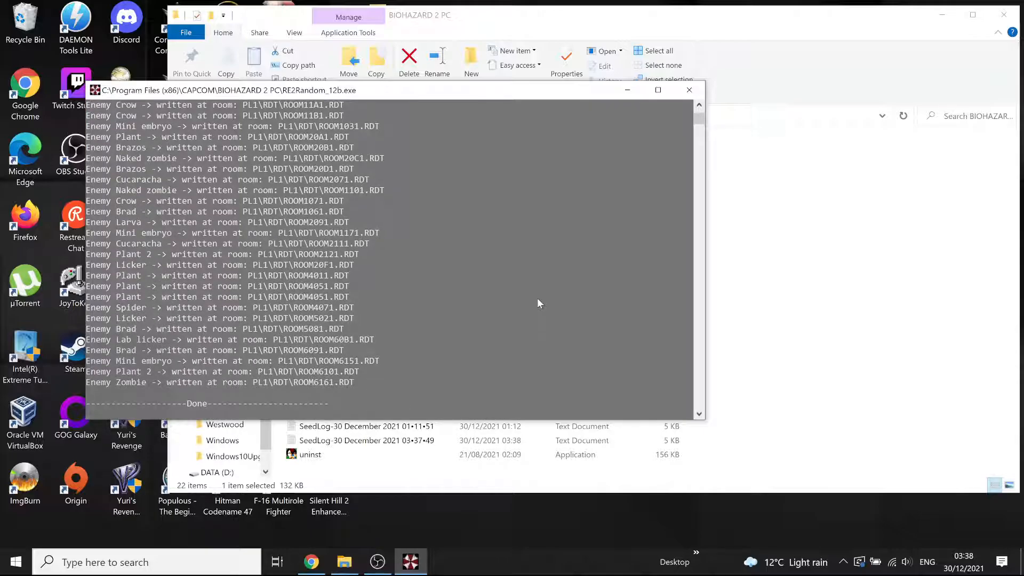
pyautogui.moveTo(712, 78)
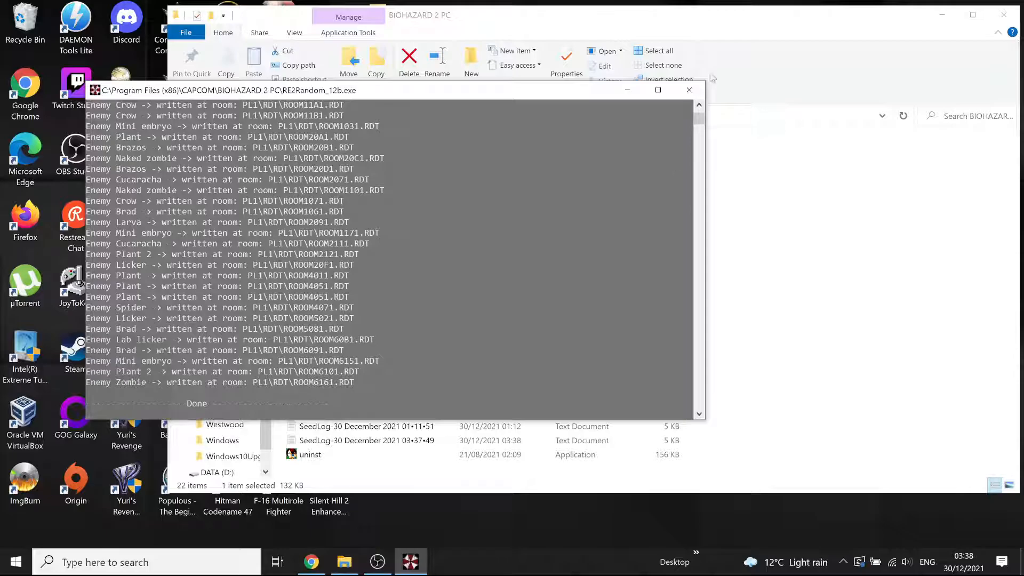
# - Close the finished randomizer console and select the newest SeedLog file from 03:37:49
pyautogui.click(688, 89)
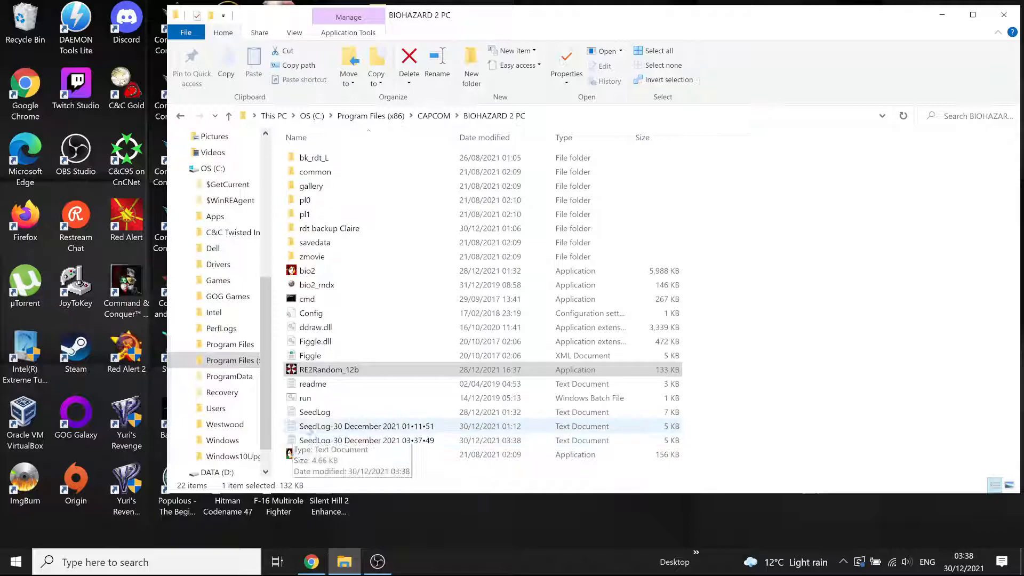
pyautogui.click(366, 441)
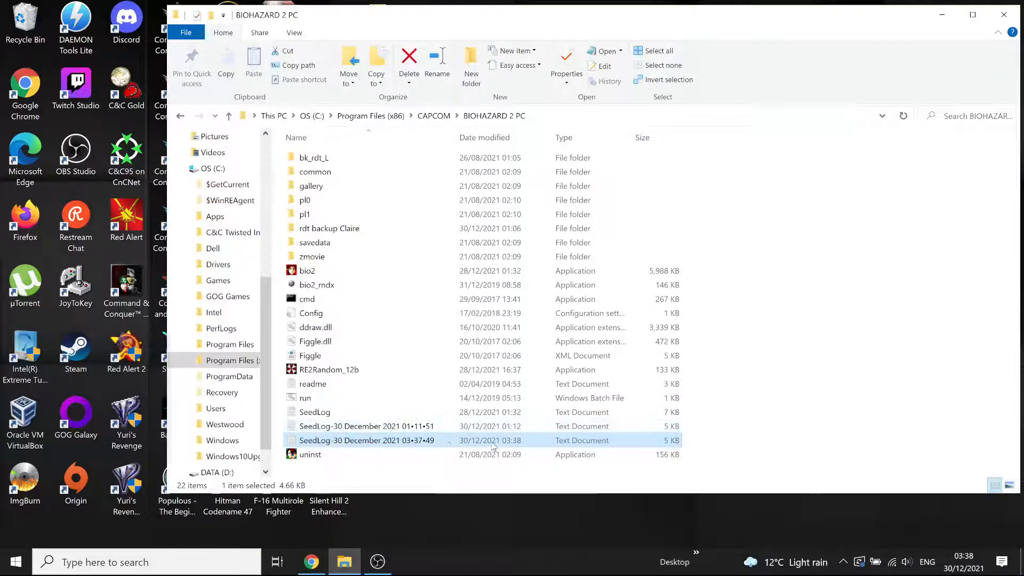
pyautogui.moveTo(366, 440)
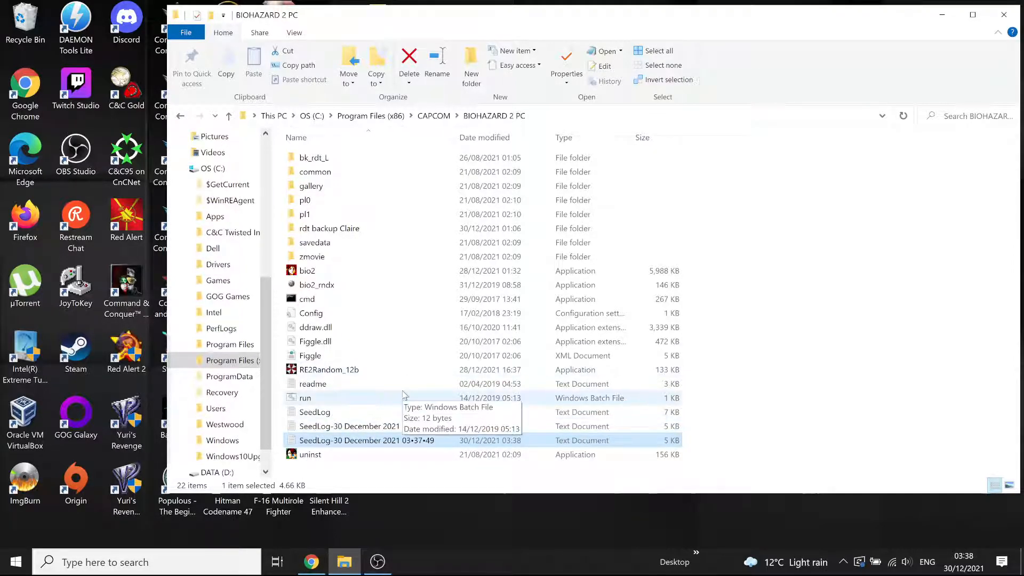
pyautogui.moveTo(441, 355)
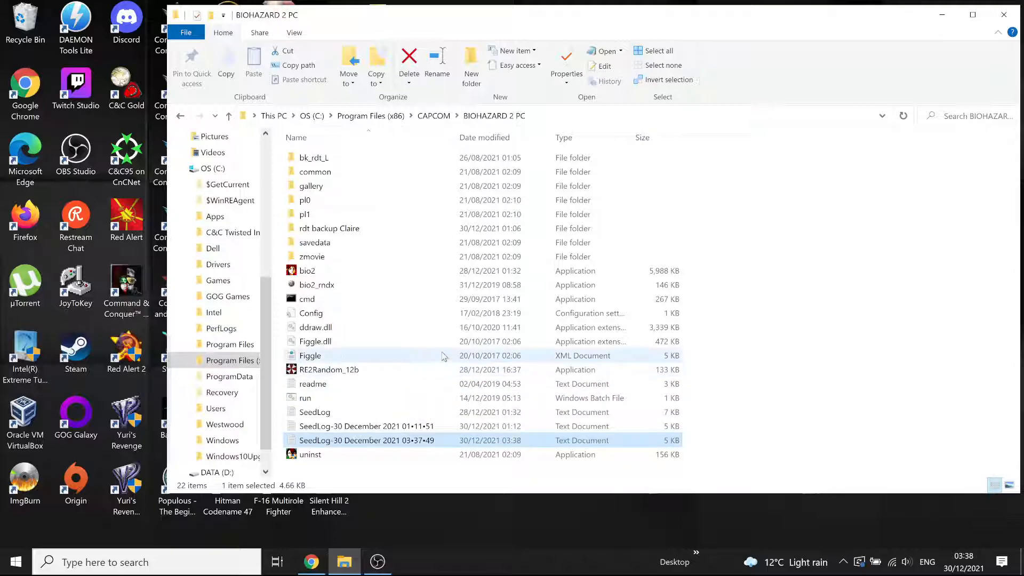
pyautogui.moveTo(394, 278)
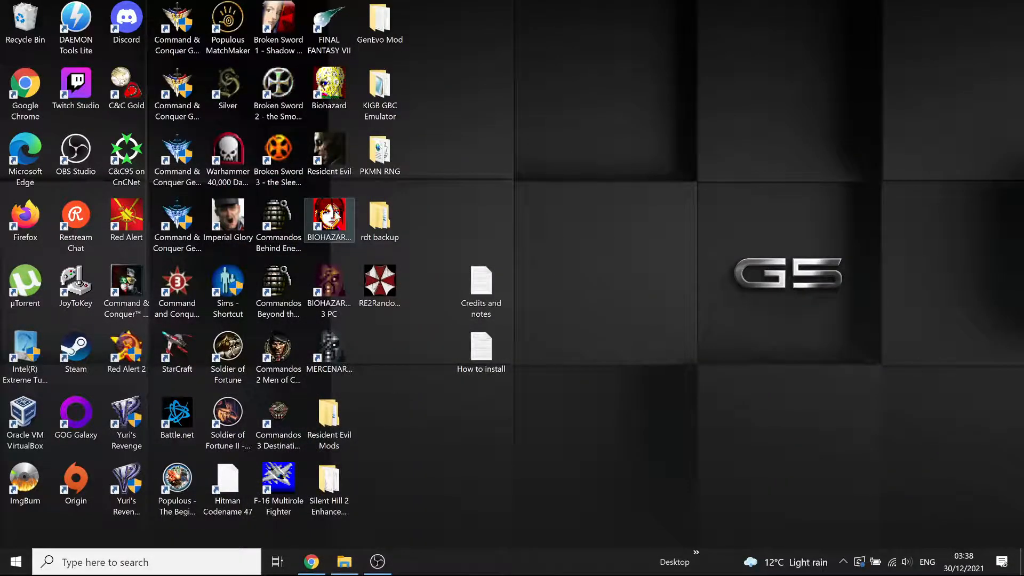
# - Launch BIOHAZARD 2 PC, accept the Debug Disabled and Debug Enabled popups, and confirm Configuration
pyautogui.doubleClick(329, 220)
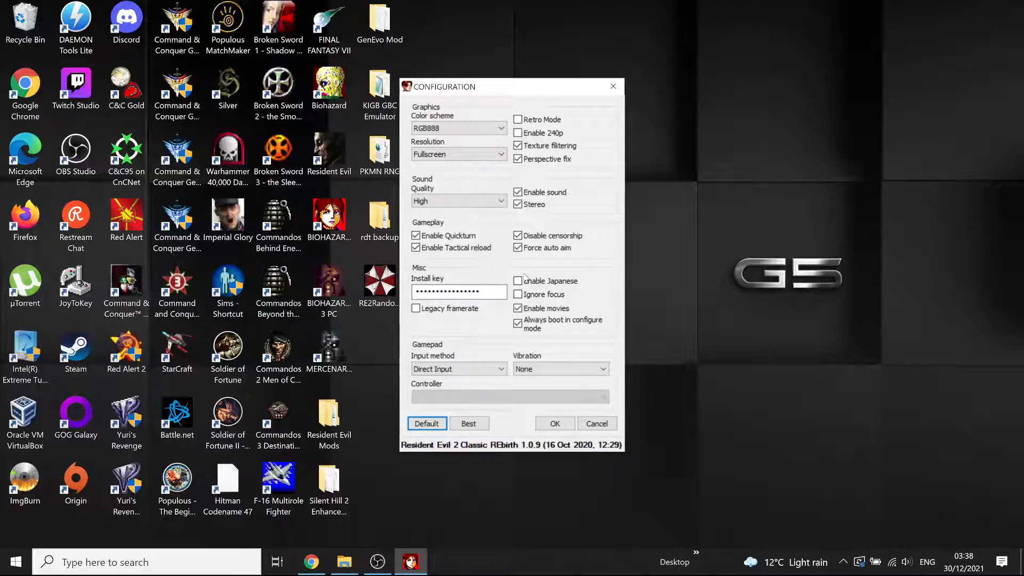
pyautogui.moveTo(713, 341)
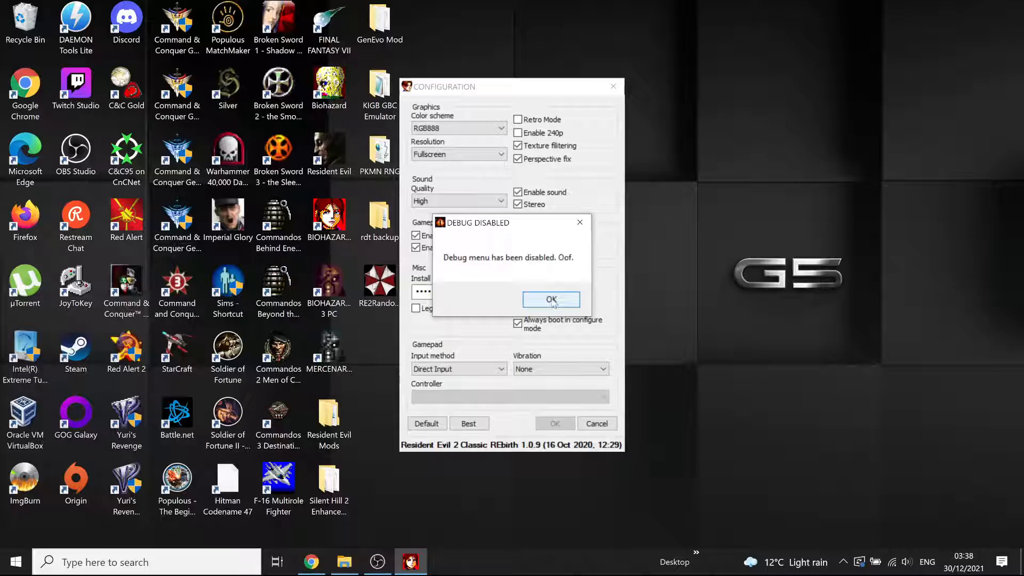
pyautogui.click(550, 299)
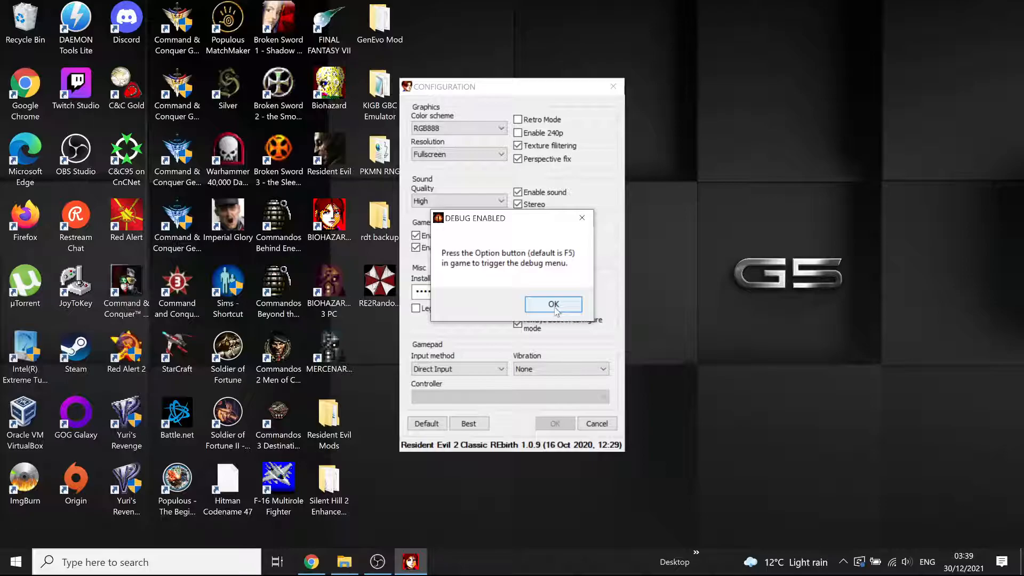
pyautogui.click(552, 304)
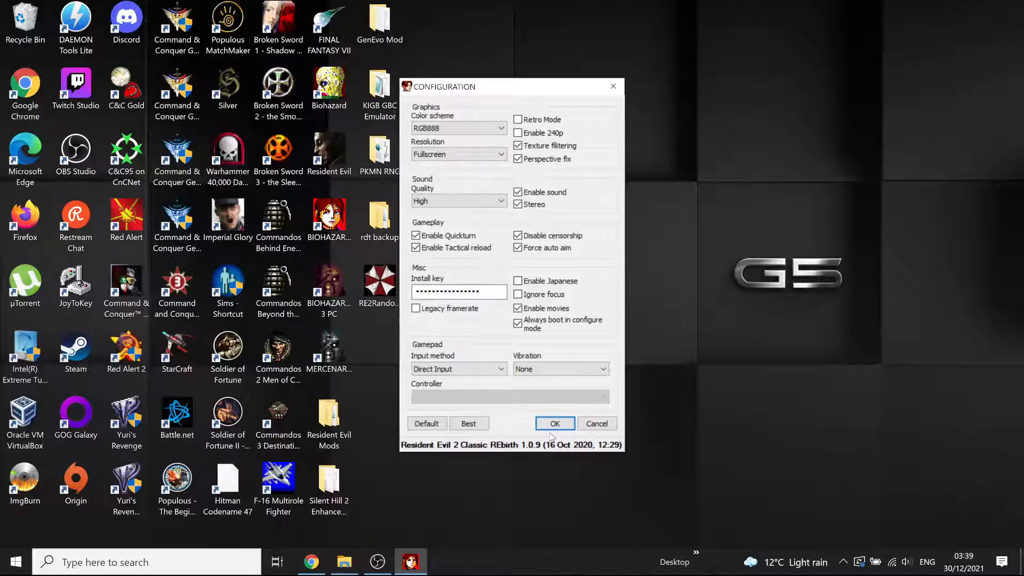
pyautogui.click(554, 423)
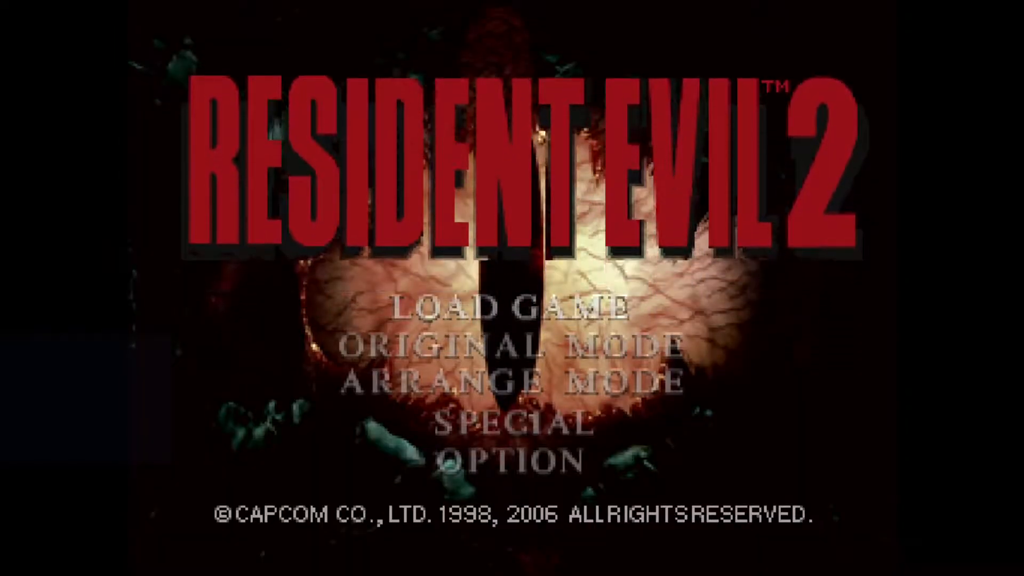
# - Choose Original Mode from the title menu and start a new game
pyautogui.press('down')
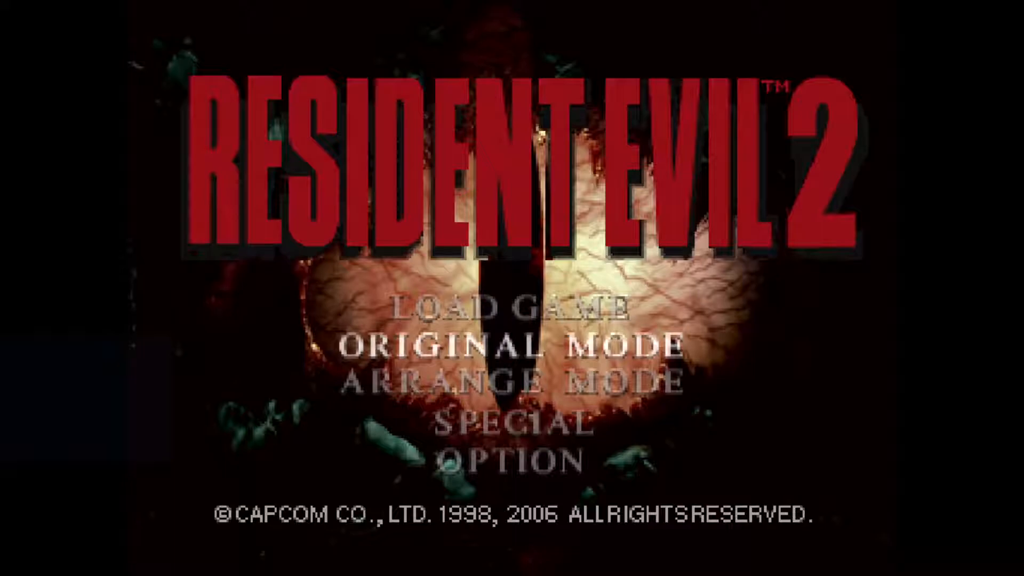
pyautogui.press('Return')
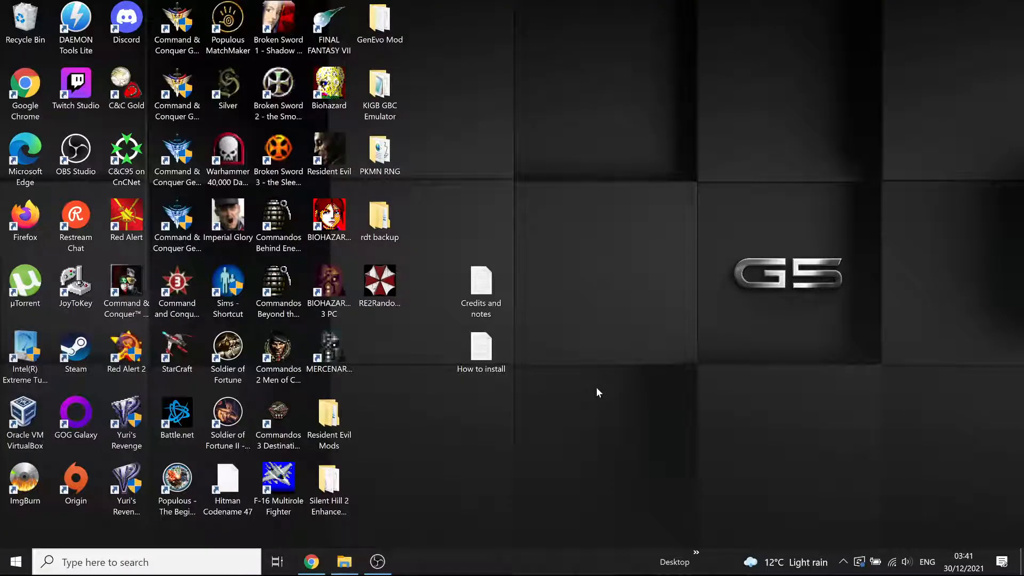
pyautogui.moveTo(593, 179)
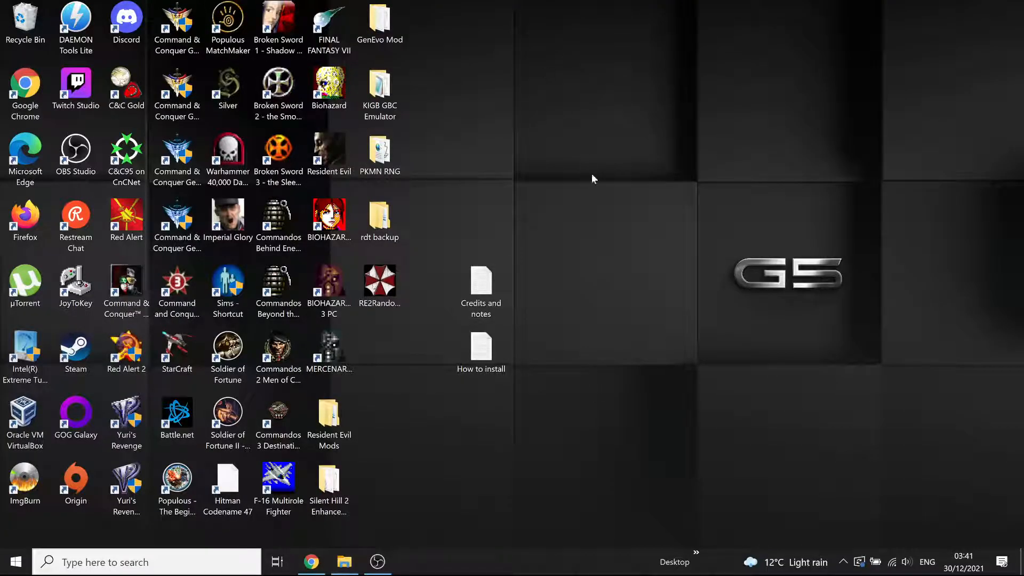
pyautogui.moveTo(551, 4)
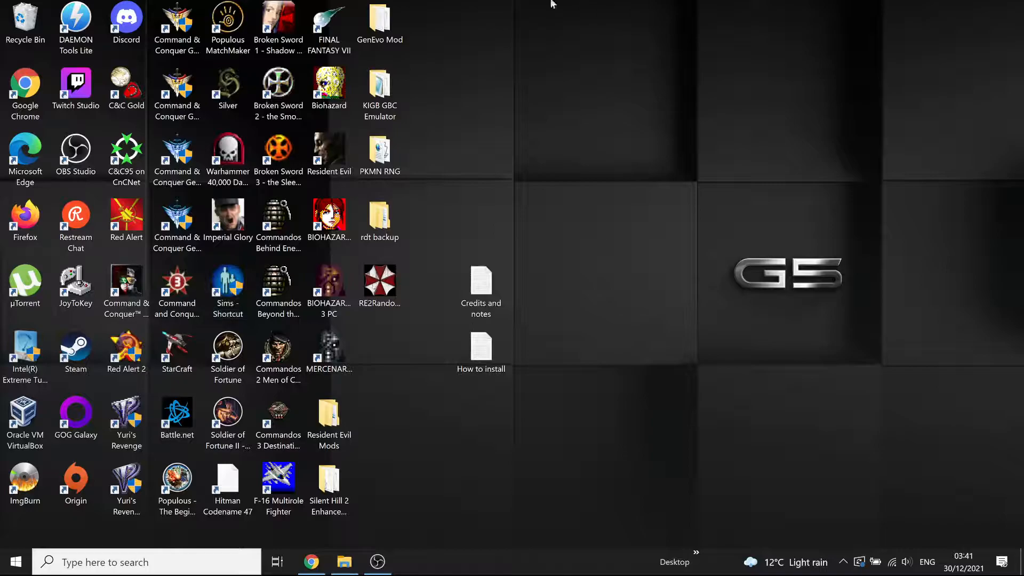
pyautogui.moveTo(721, 216)
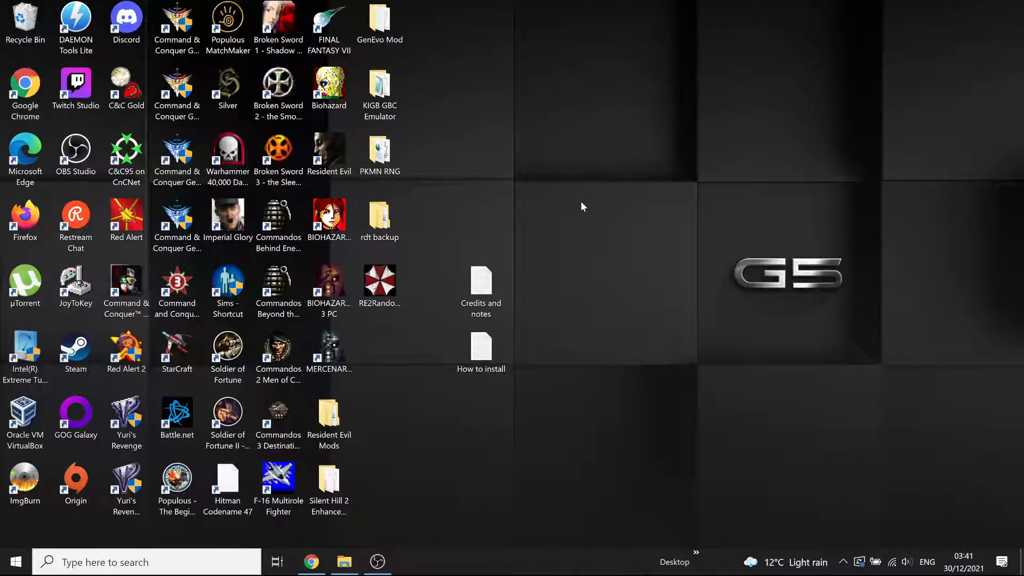
pyautogui.moveTo(786, 291)
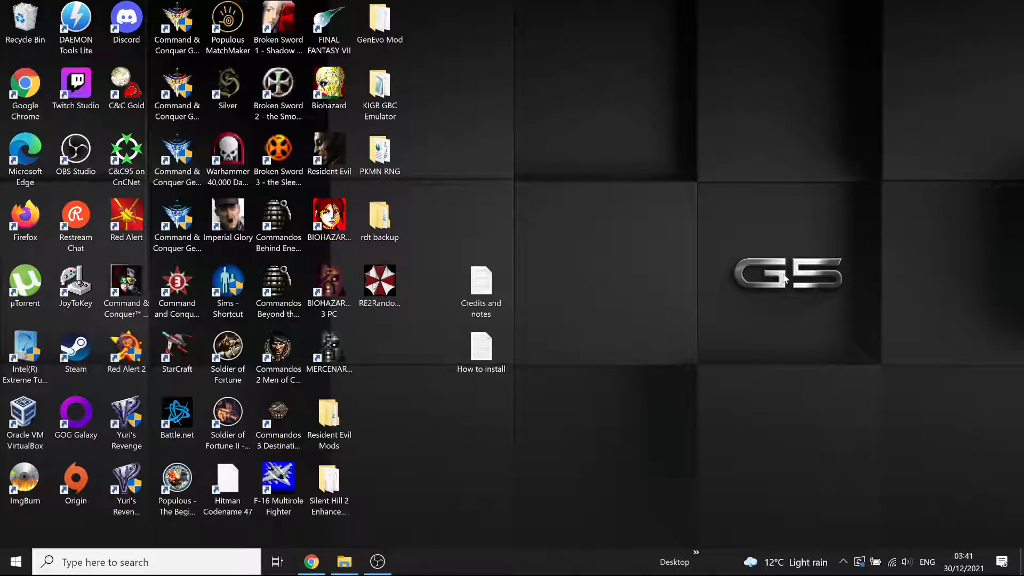
pyautogui.moveTo(934, 201)
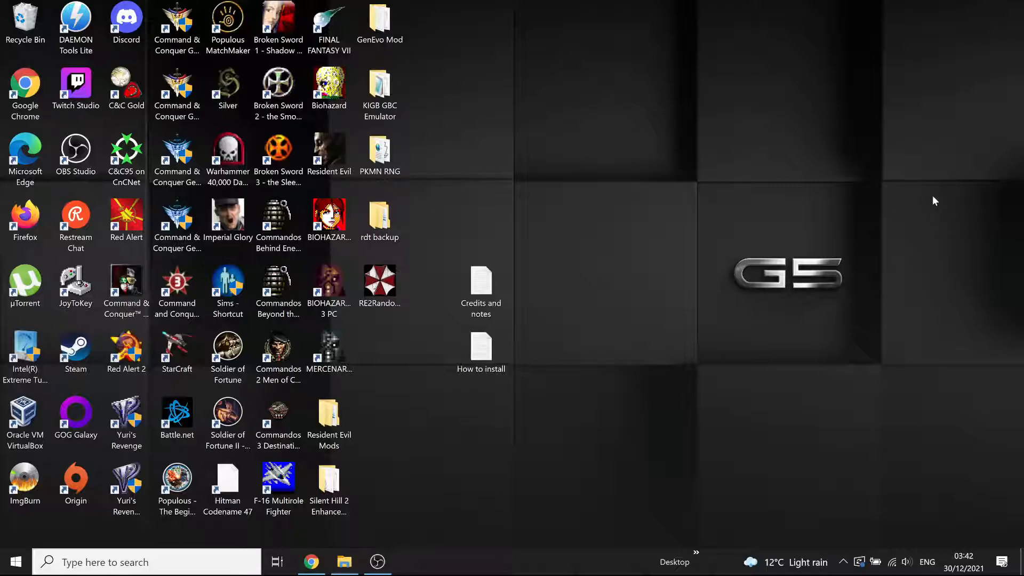
pyautogui.moveTo(586, 212)
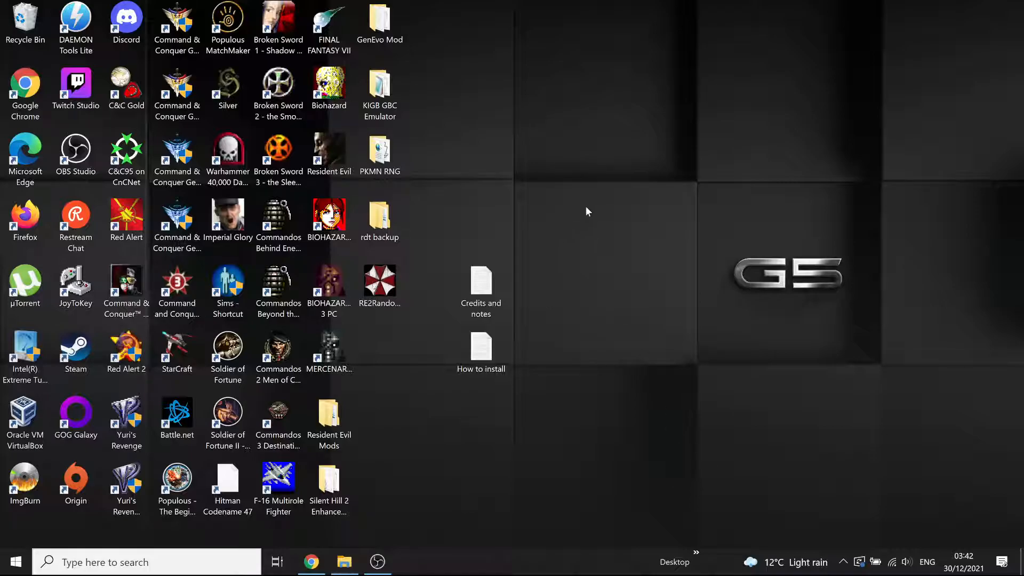
pyautogui.moveTo(644, 307)
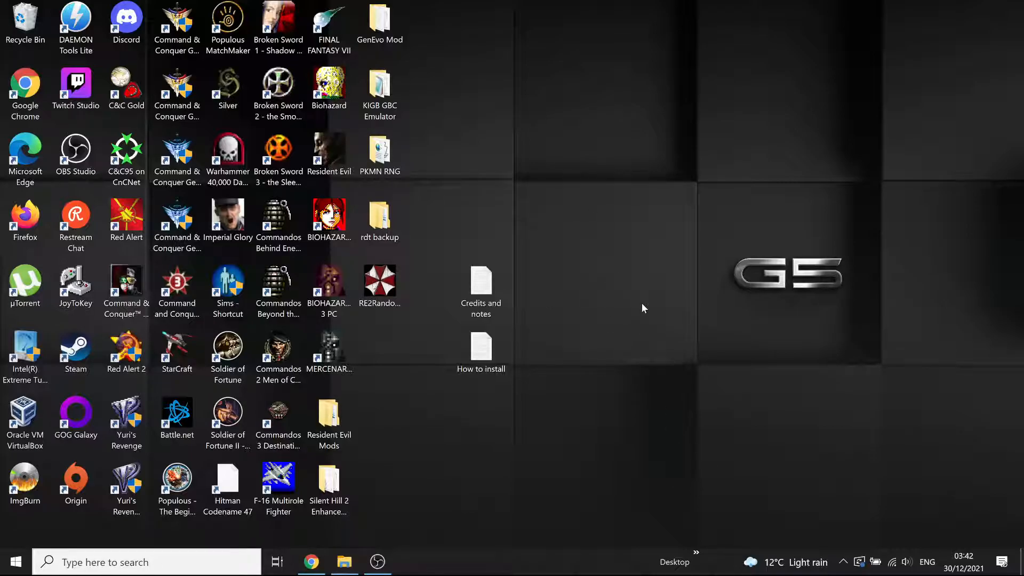
pyautogui.moveTo(588, 289)
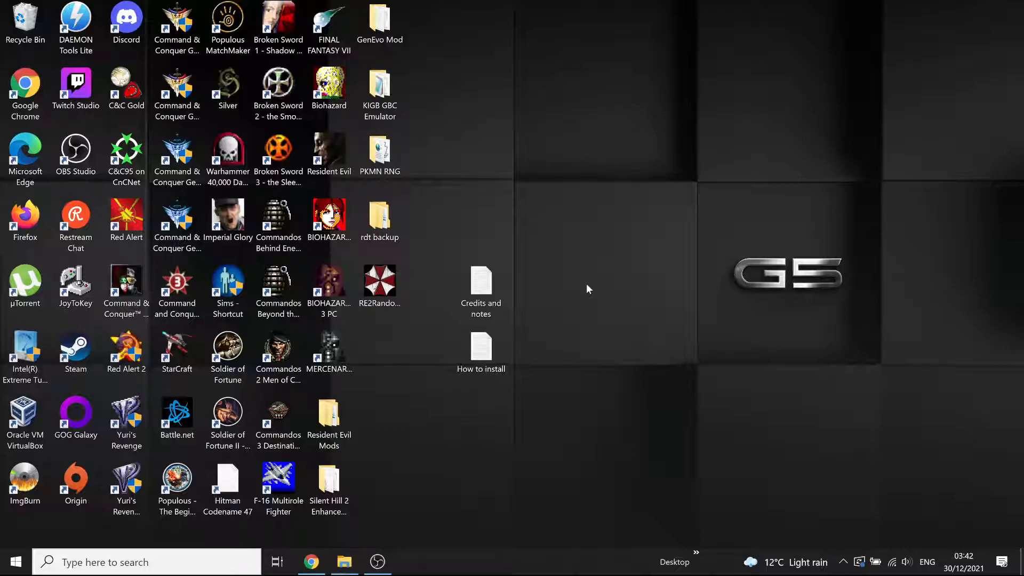
pyautogui.moveTo(424, 516)
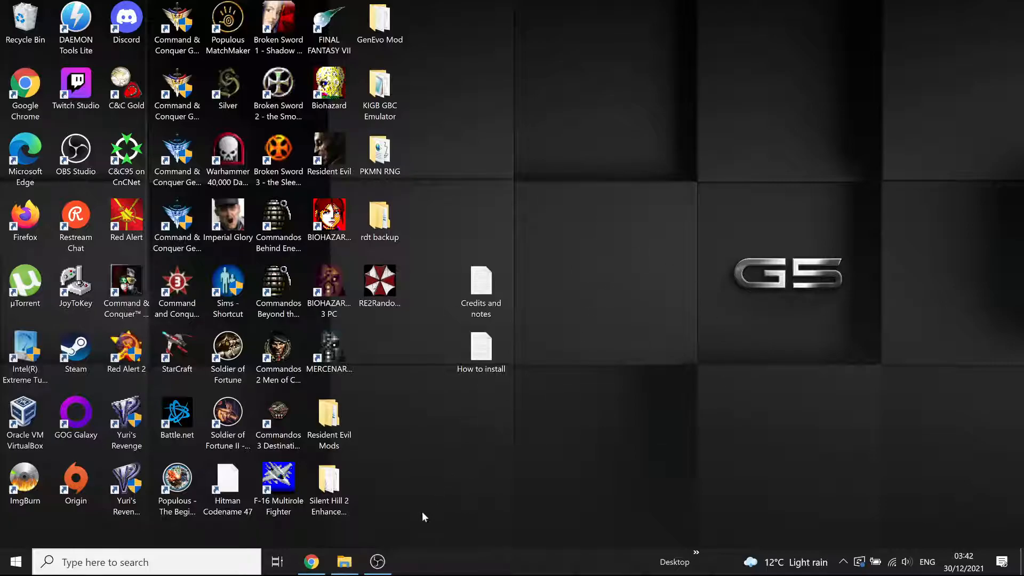
pyautogui.moveTo(398, 540)
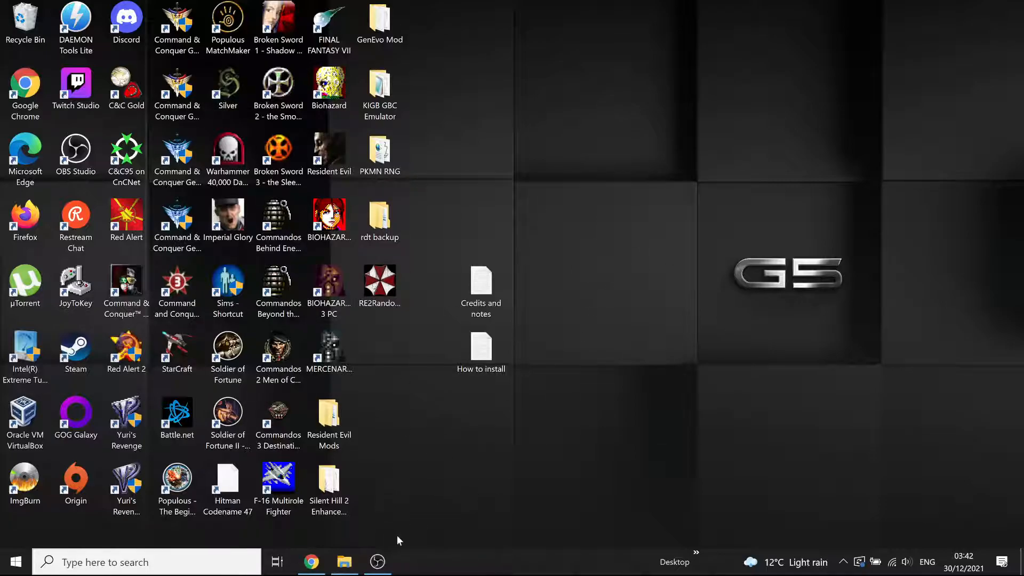
pyautogui.moveTo(376, 562)
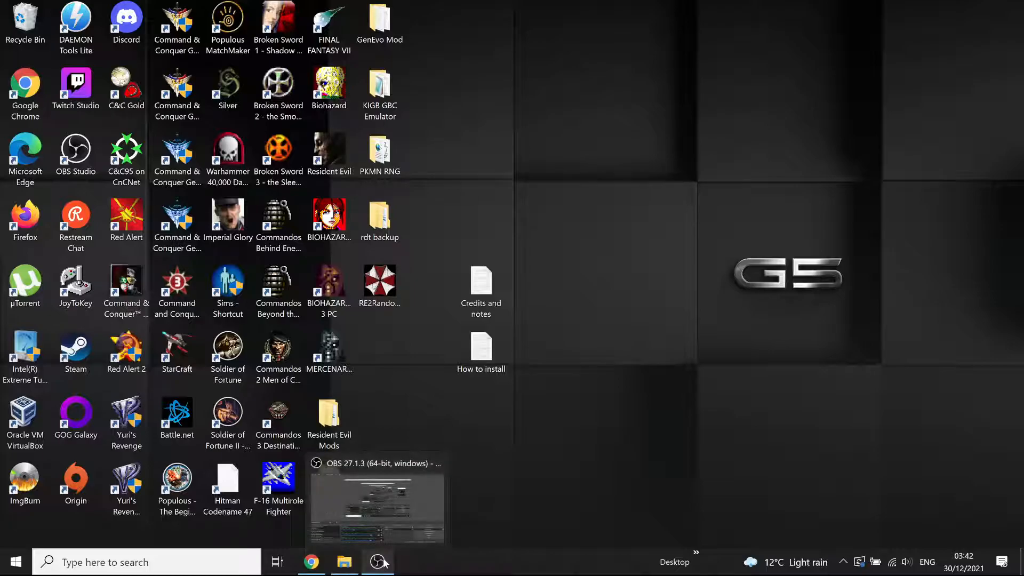